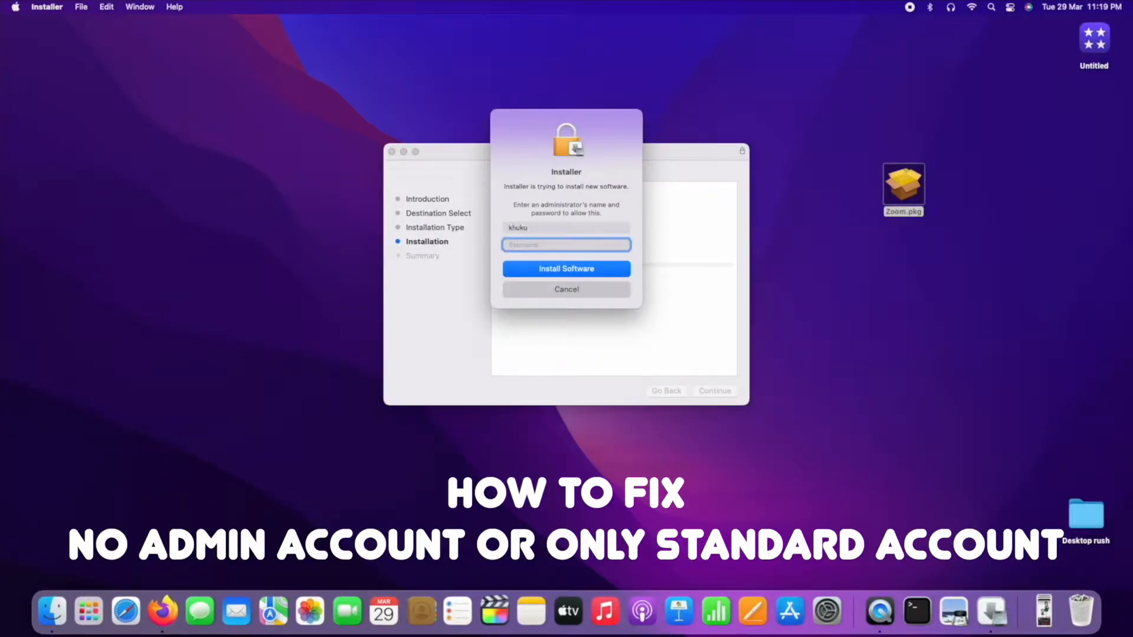
# Submit the admin password for the install, then boot single-user with the startup disk writable
pyautogui.write('••••')
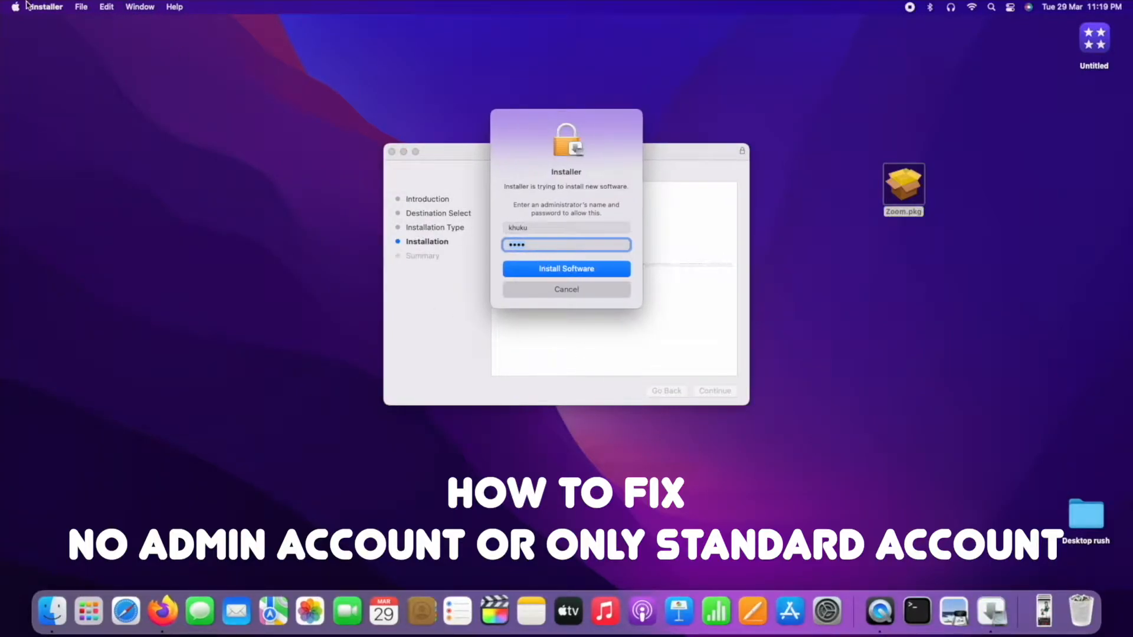
pyautogui.click(566, 269)
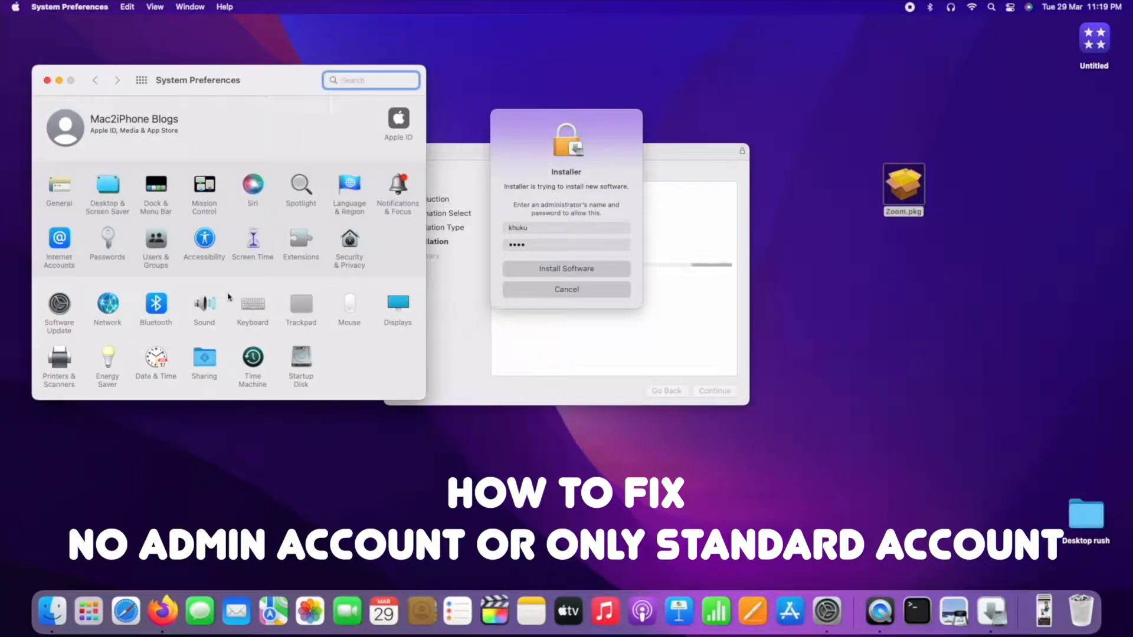
pyautogui.click(155, 245)
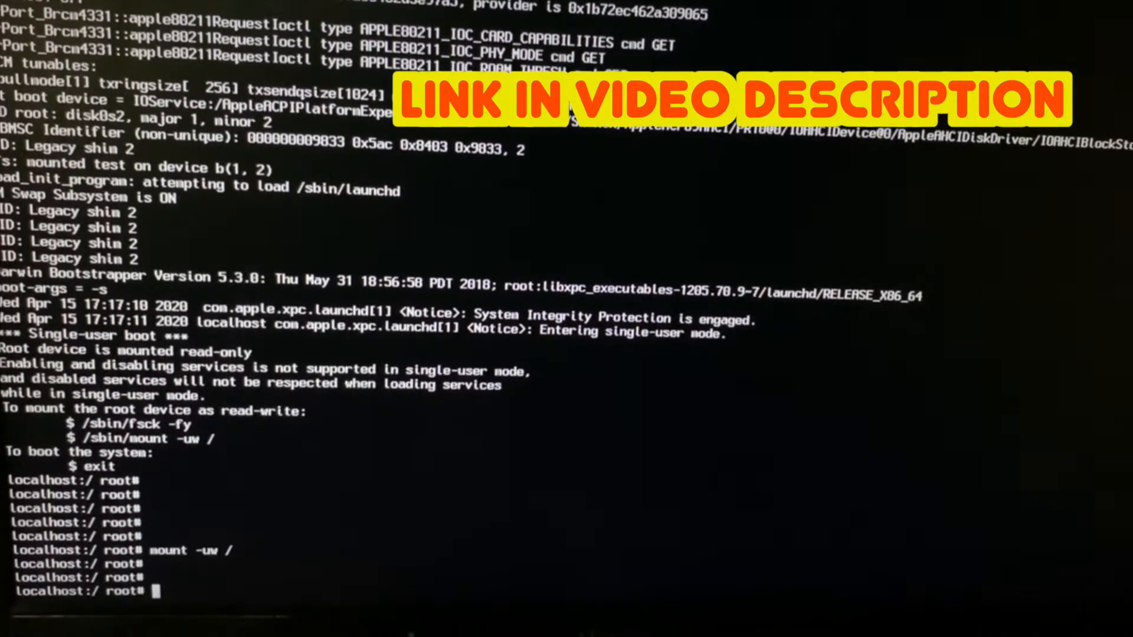
# Run reboot at the single-user root prompt to return to the desktop
pyautogui.write('reboot')
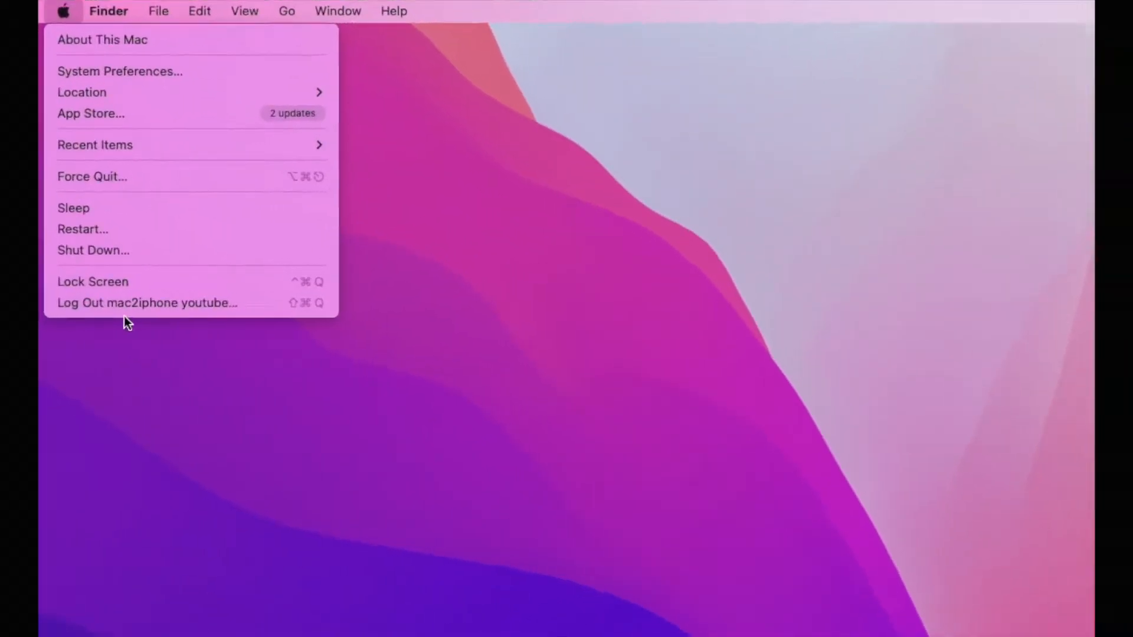
# Shut the Mac down from the Apple menu and confirm, reaching the startup options screen
pyautogui.click(92, 250)
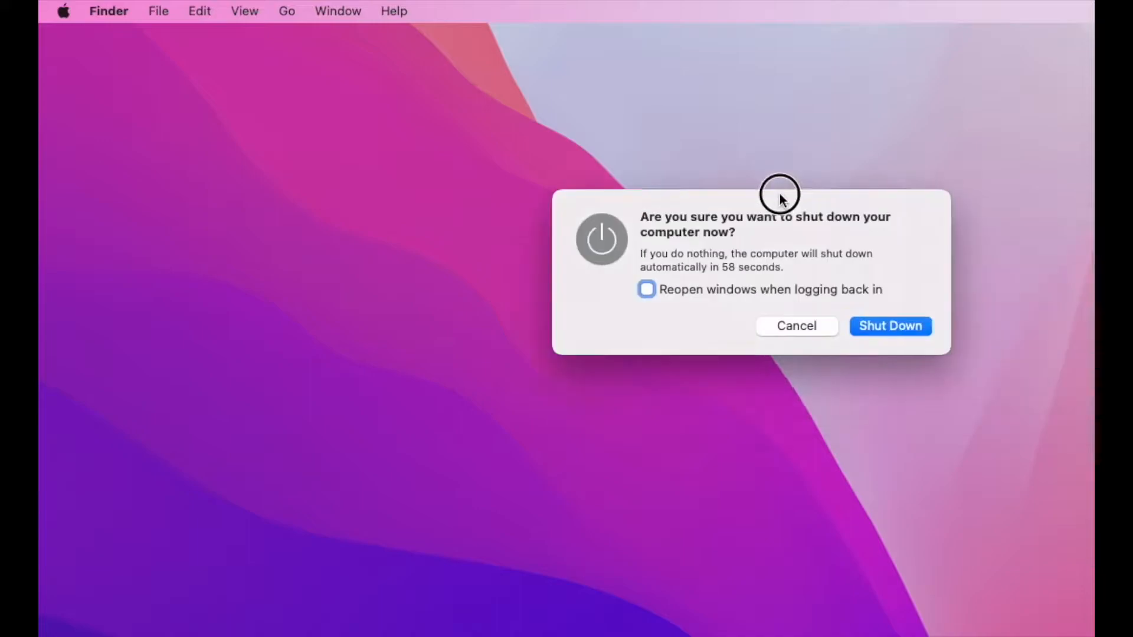
pyautogui.click(890, 325)
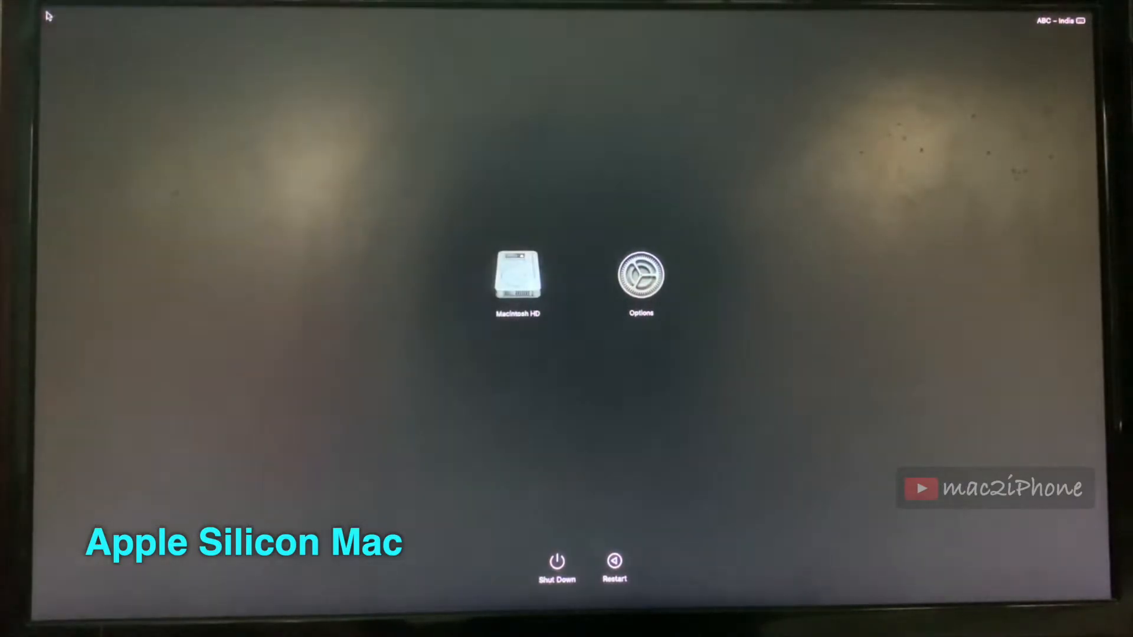
# Enter Recovery via Options and sign in with the known admin account to reach the utilities list
pyautogui.click(640, 281)
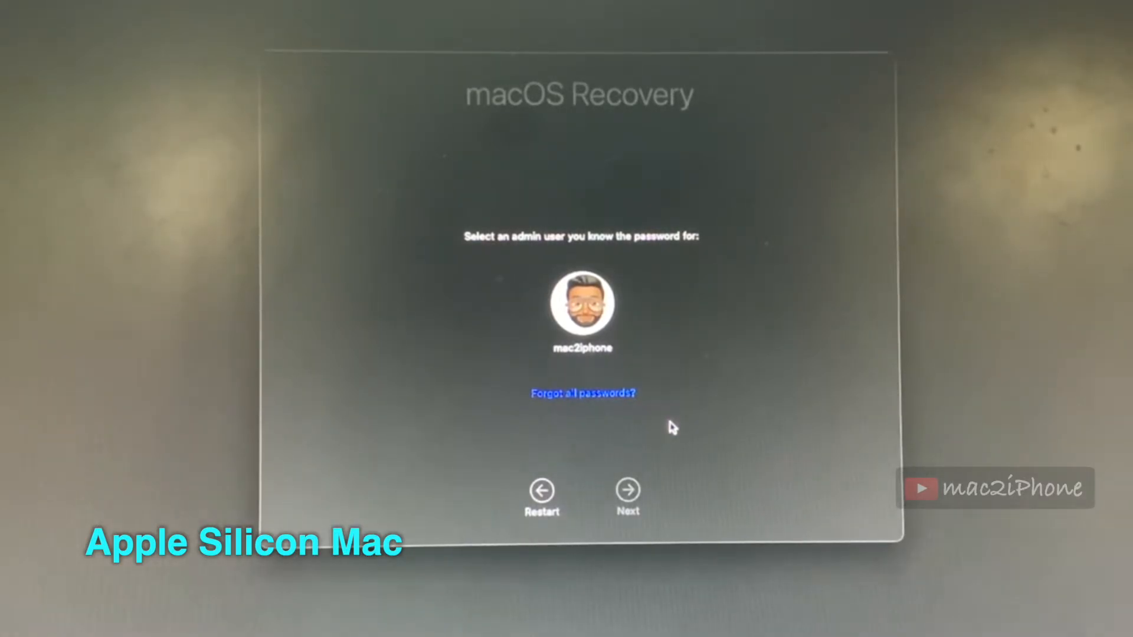
pyautogui.click(581, 304)
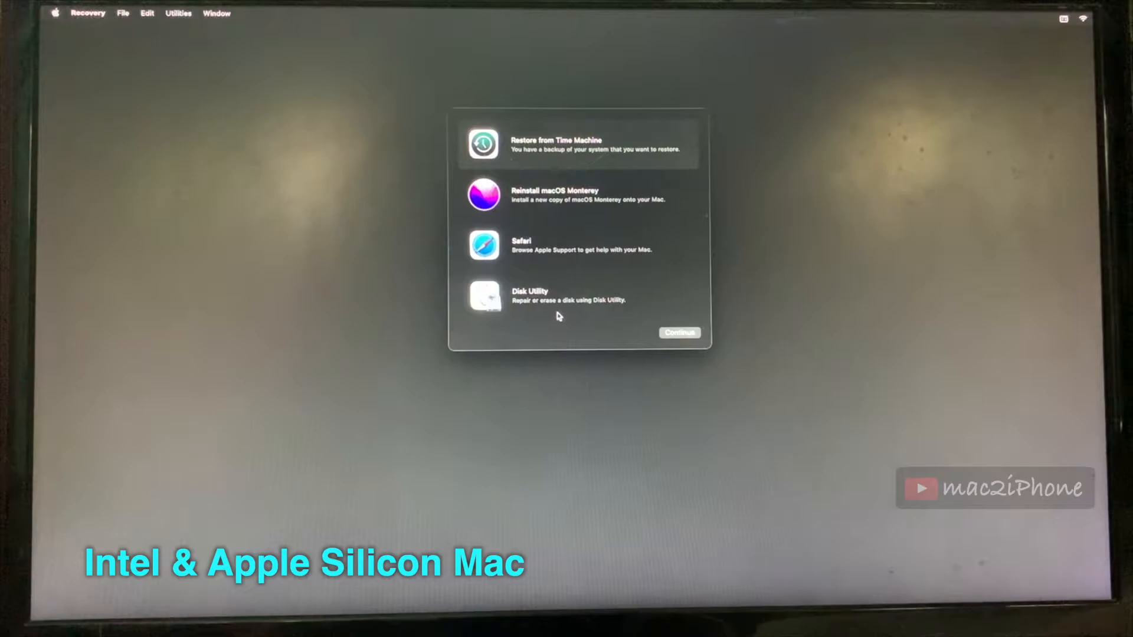
# Launch Disk Utility and switch the sidebar to show all devices on the internal APPLE SSD
pyautogui.click(556, 296)
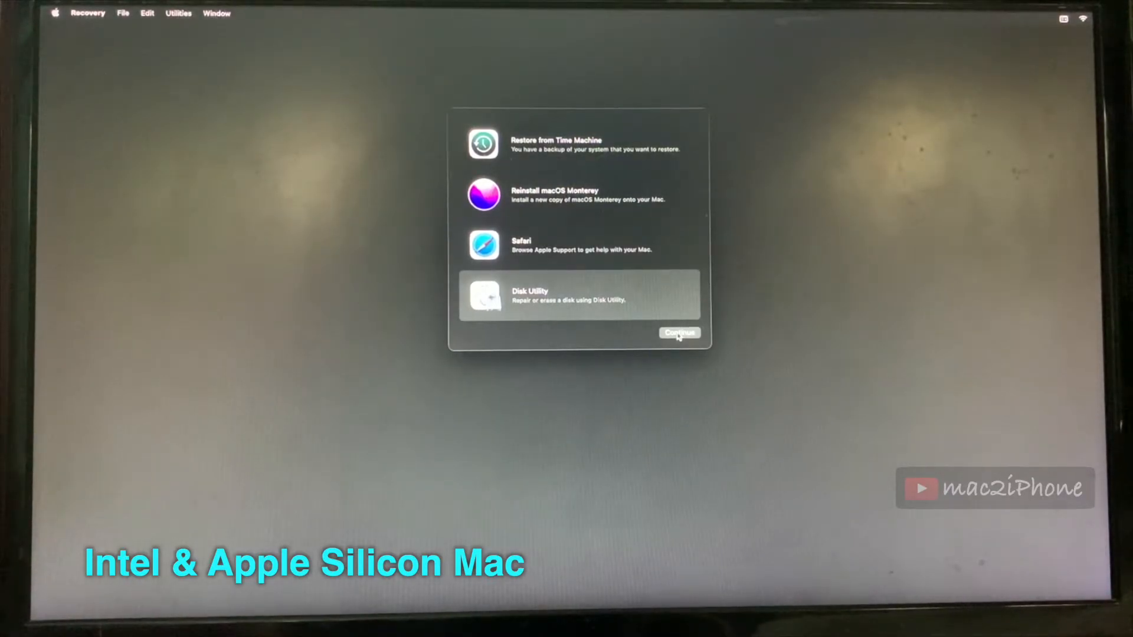
pyautogui.click(679, 333)
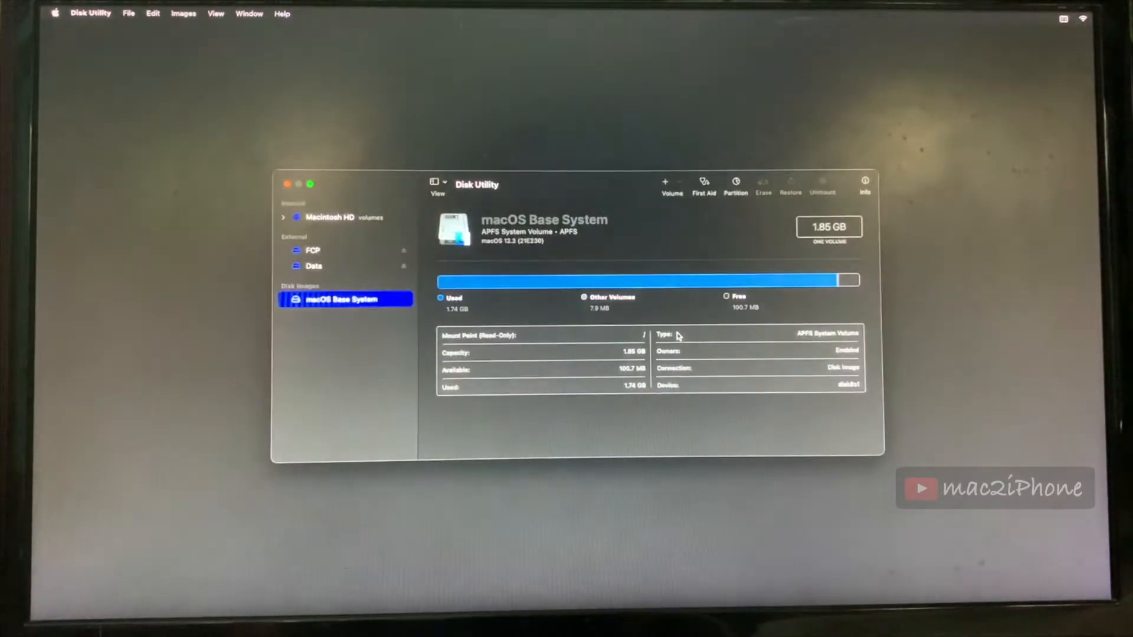
pyautogui.click(282, 217)
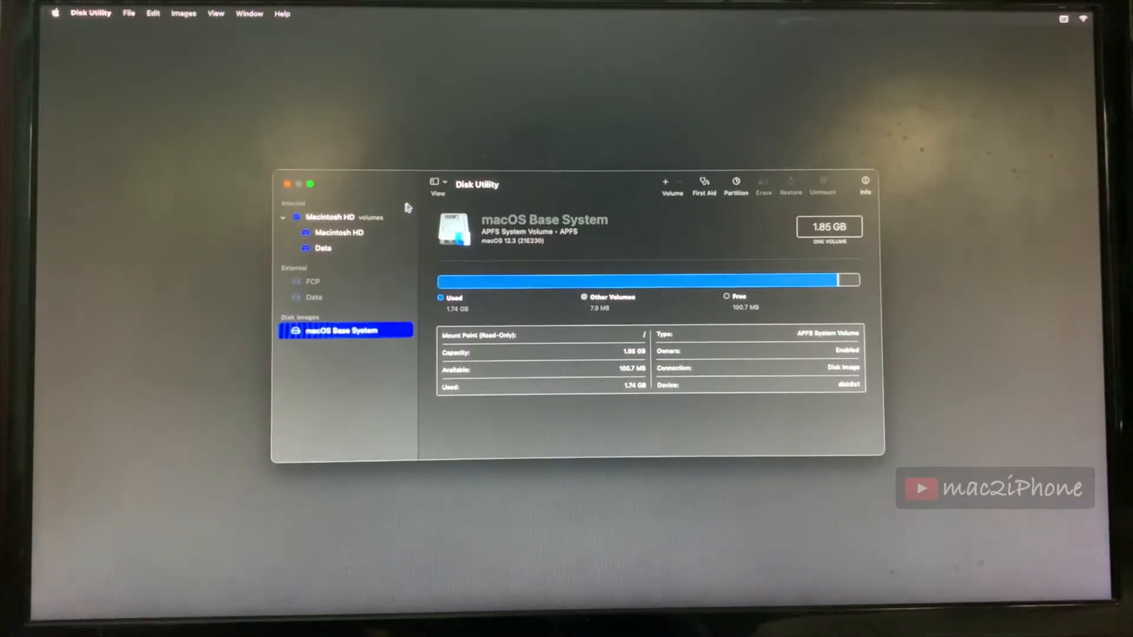
pyautogui.click(437, 183)
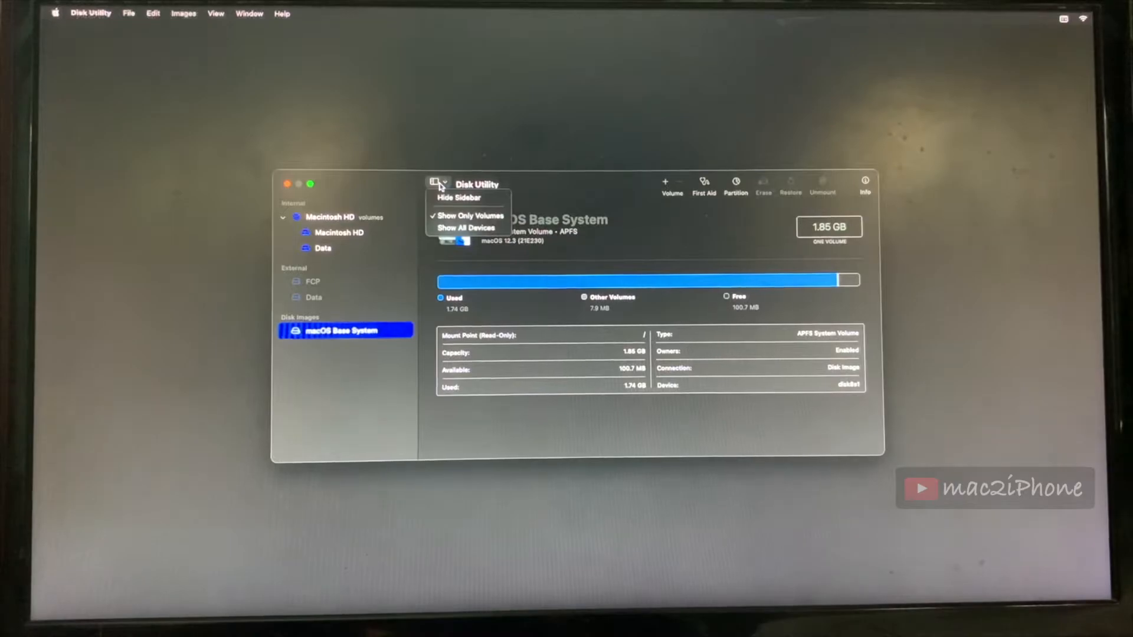
pyautogui.click(466, 228)
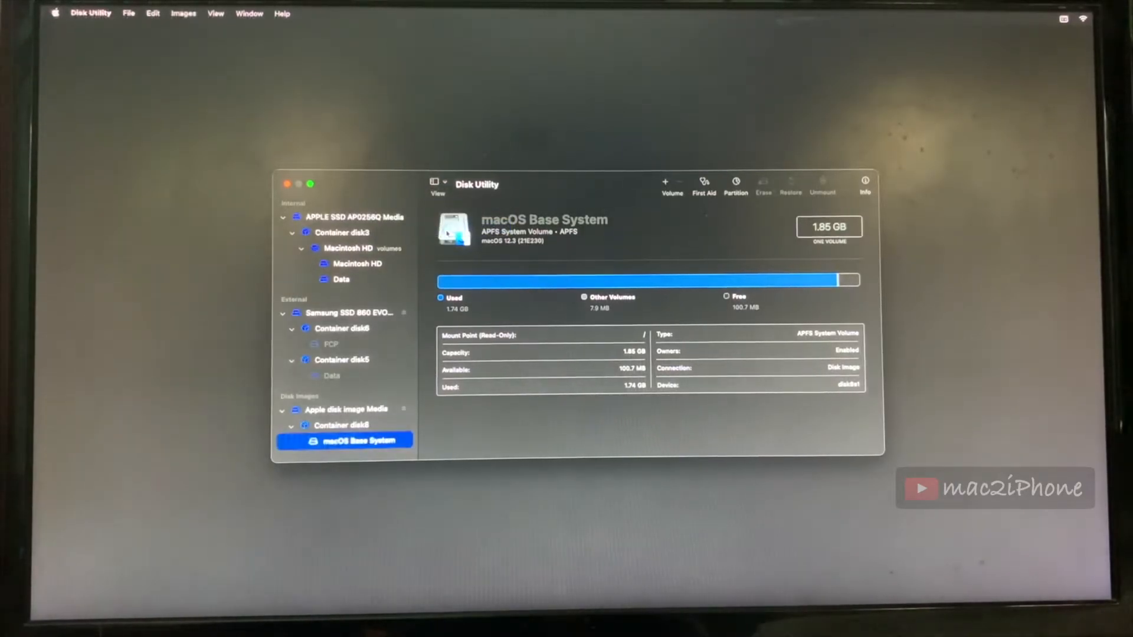
pyautogui.click(354, 217)
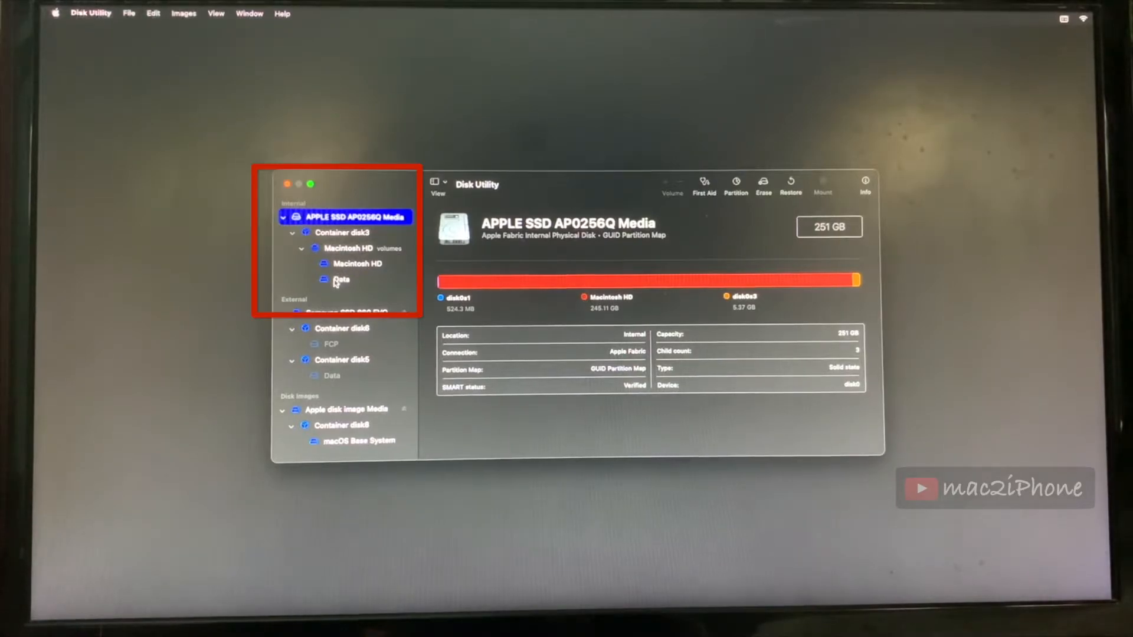
# Unmount and remount the internal Data volume, then close Disk Utility
pyautogui.click(340, 281)
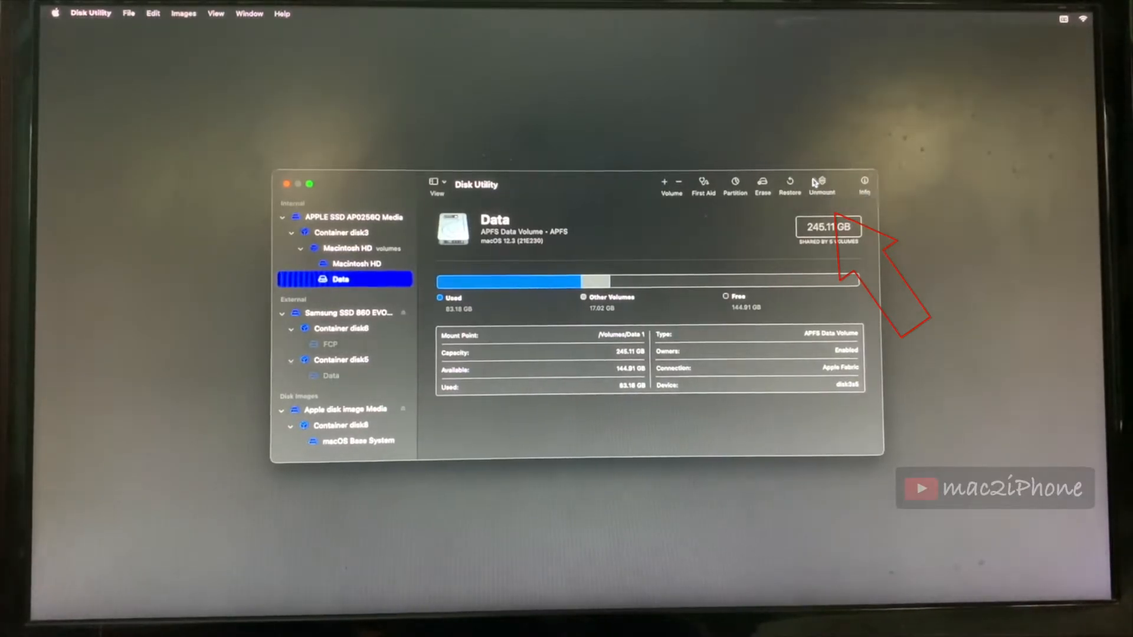
pyautogui.click(822, 185)
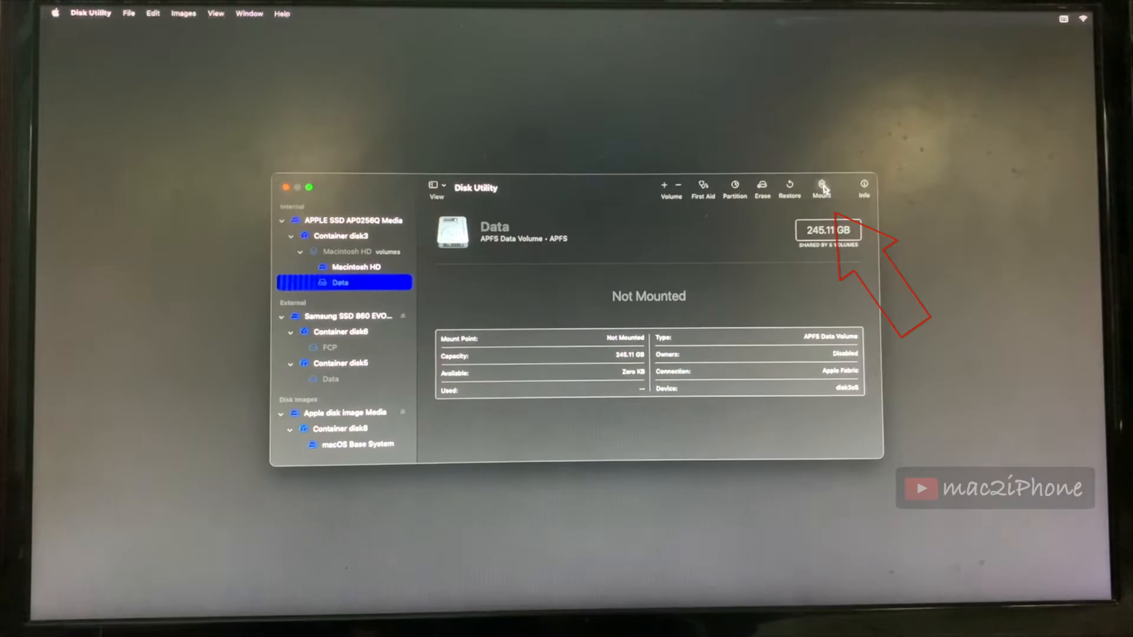
pyautogui.click(822, 187)
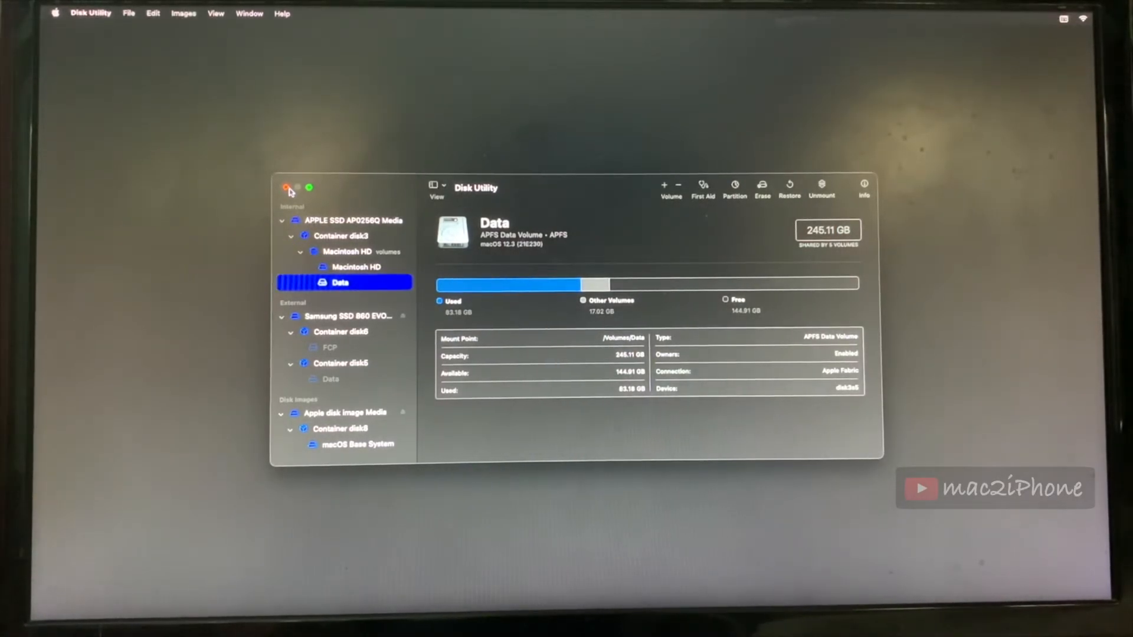
pyautogui.click(288, 188)
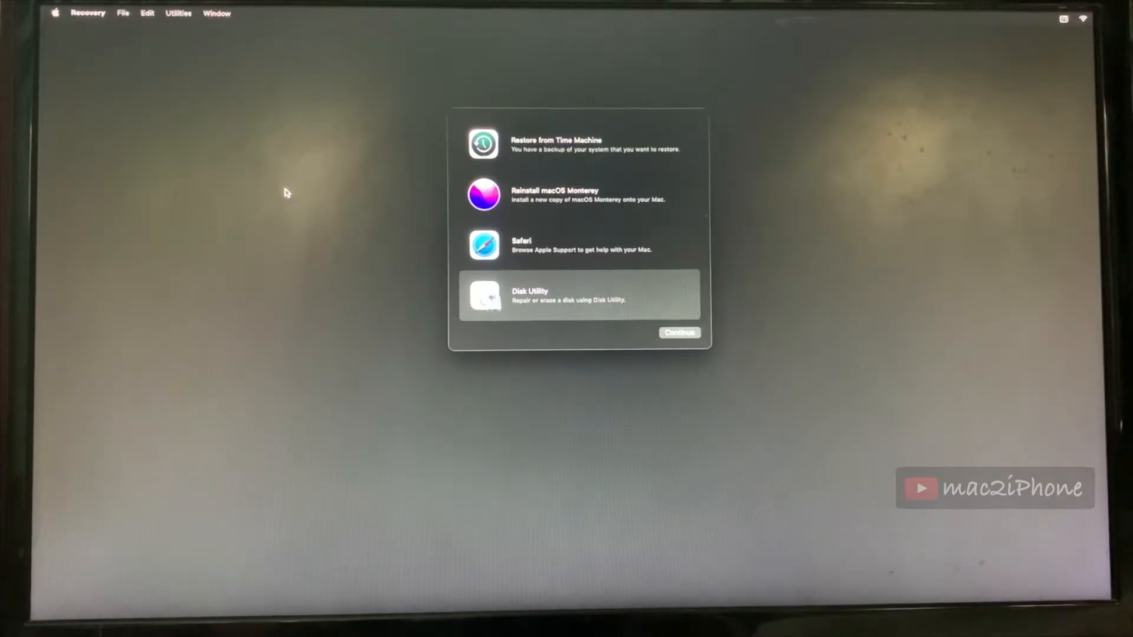
# In Terminal, change directory to /Volumes/Macintosh\ HD/var/db/
pyautogui.click(178, 13)
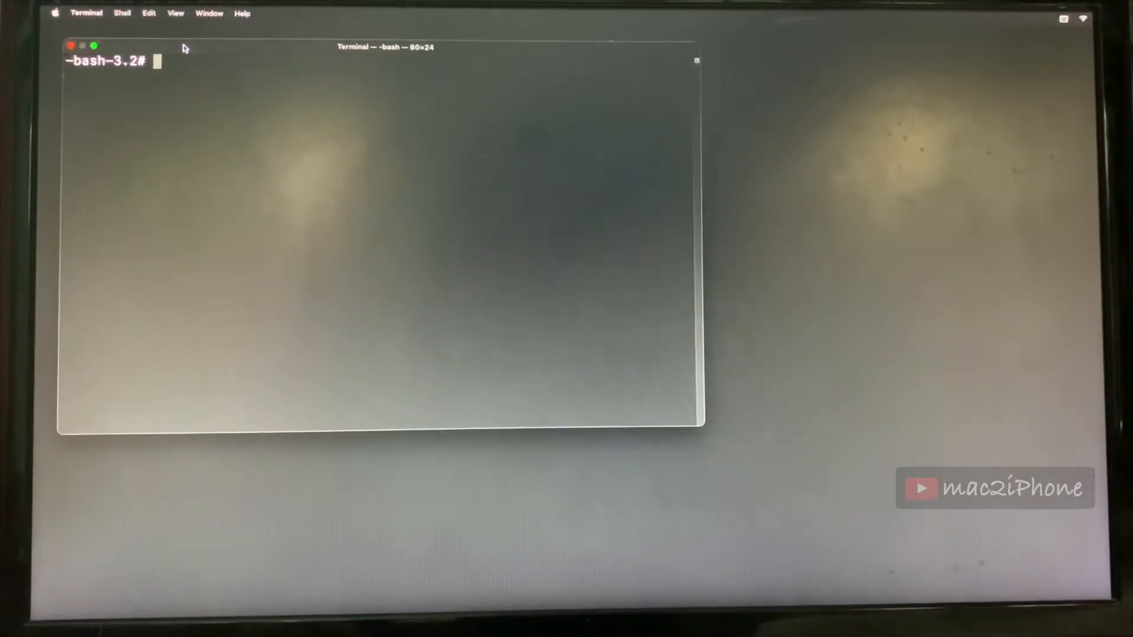
pyautogui.write('cd')
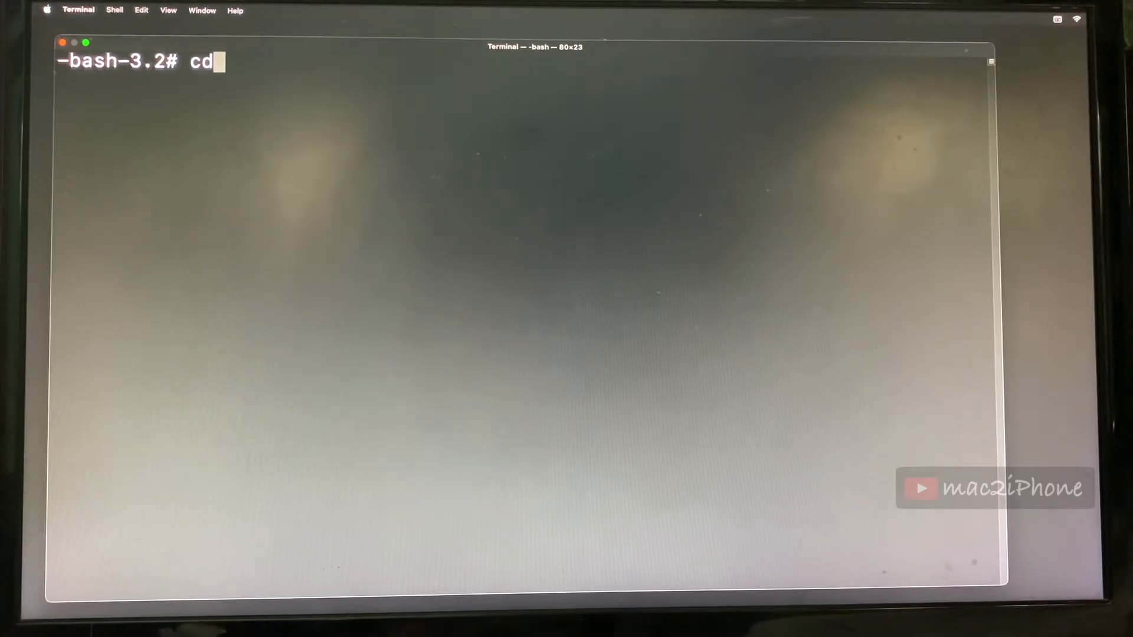
pyautogui.write('/Volume')
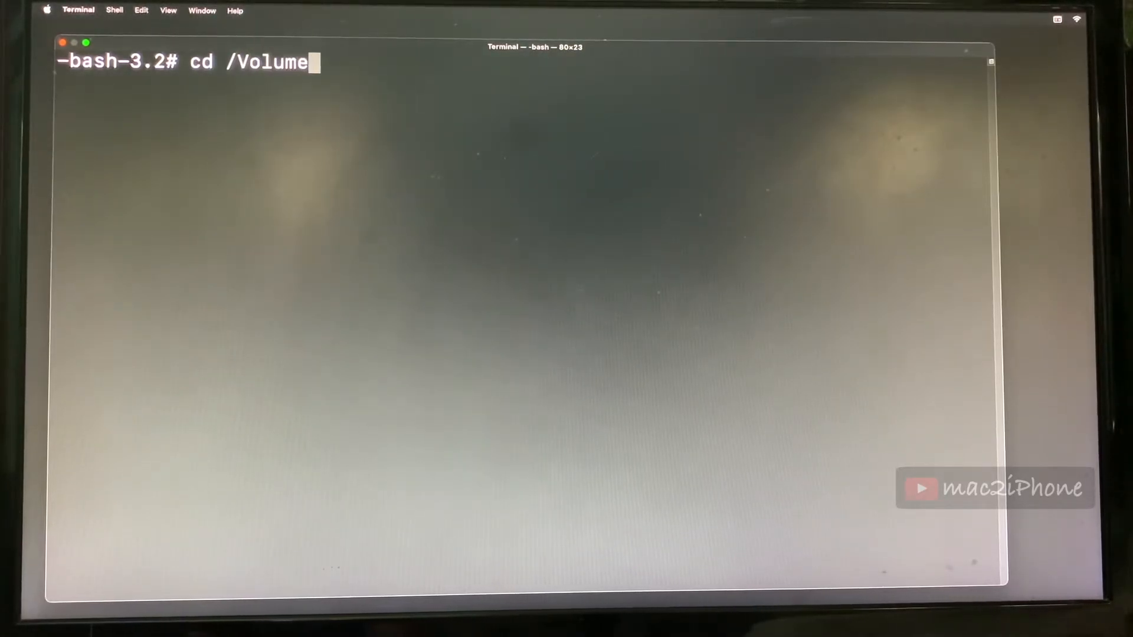
pyautogui.write('s/M')
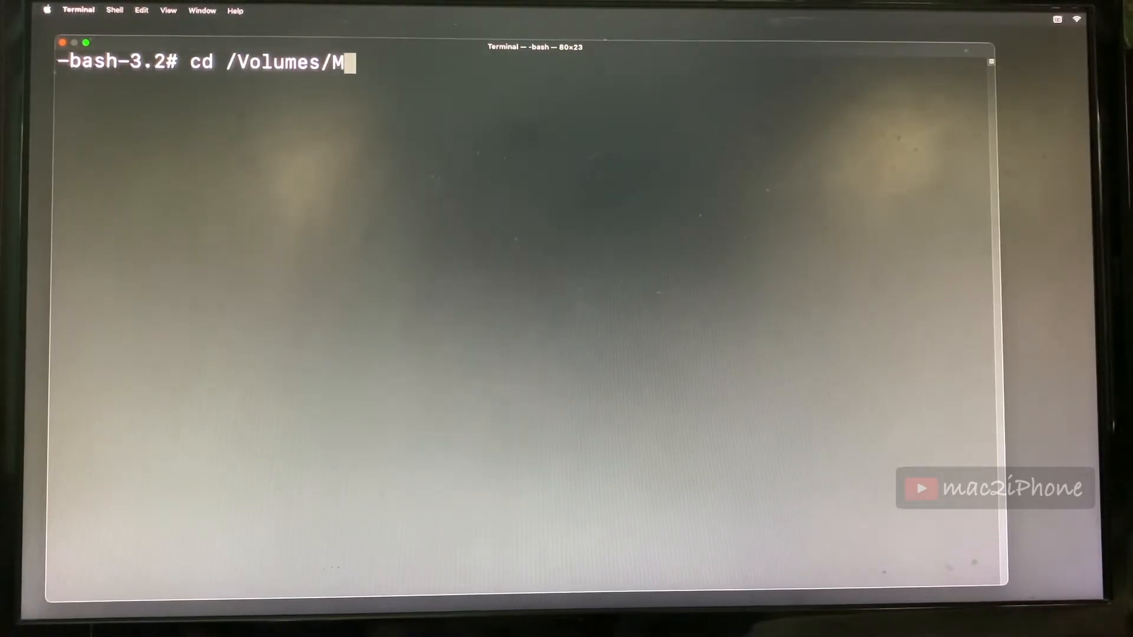
pyautogui.write('acintosh')
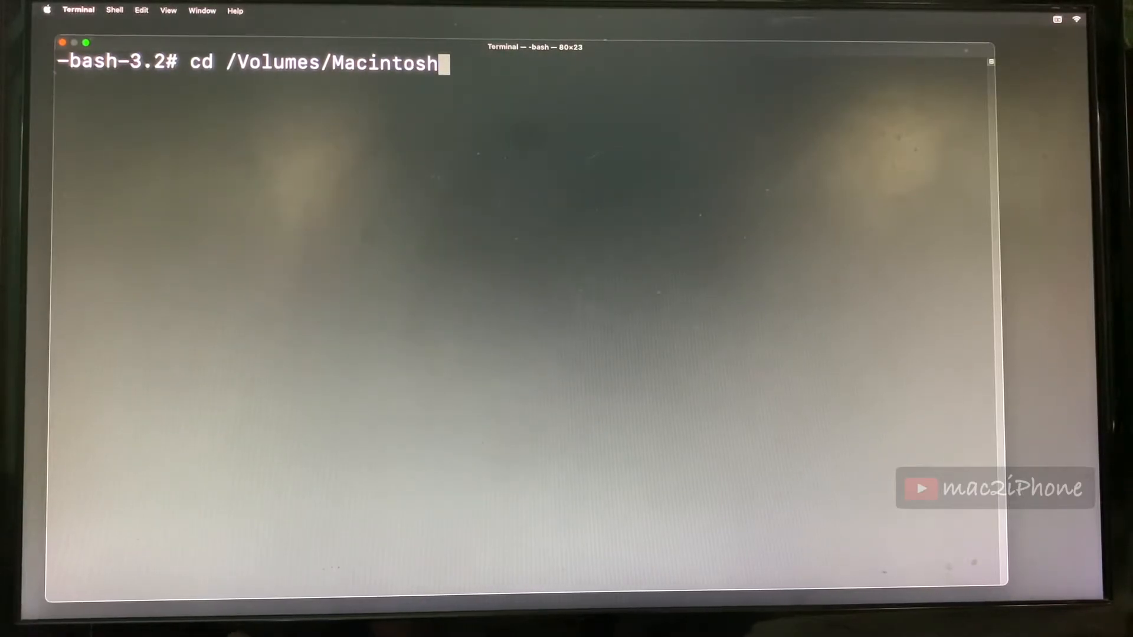
pyautogui.write('\\')
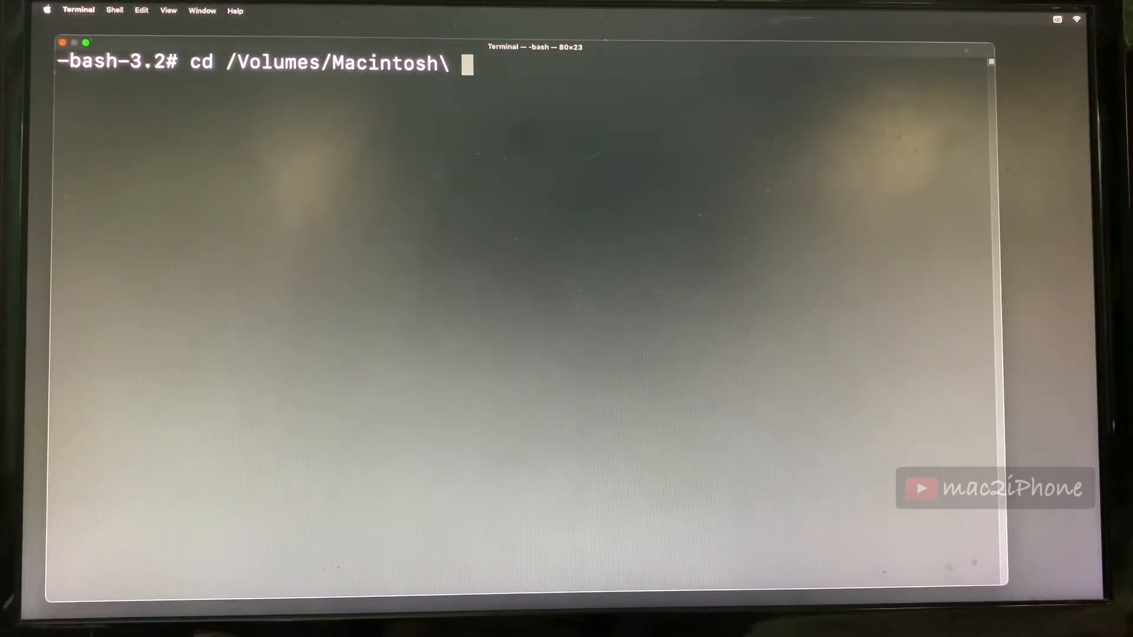
pyautogui.write('HD')
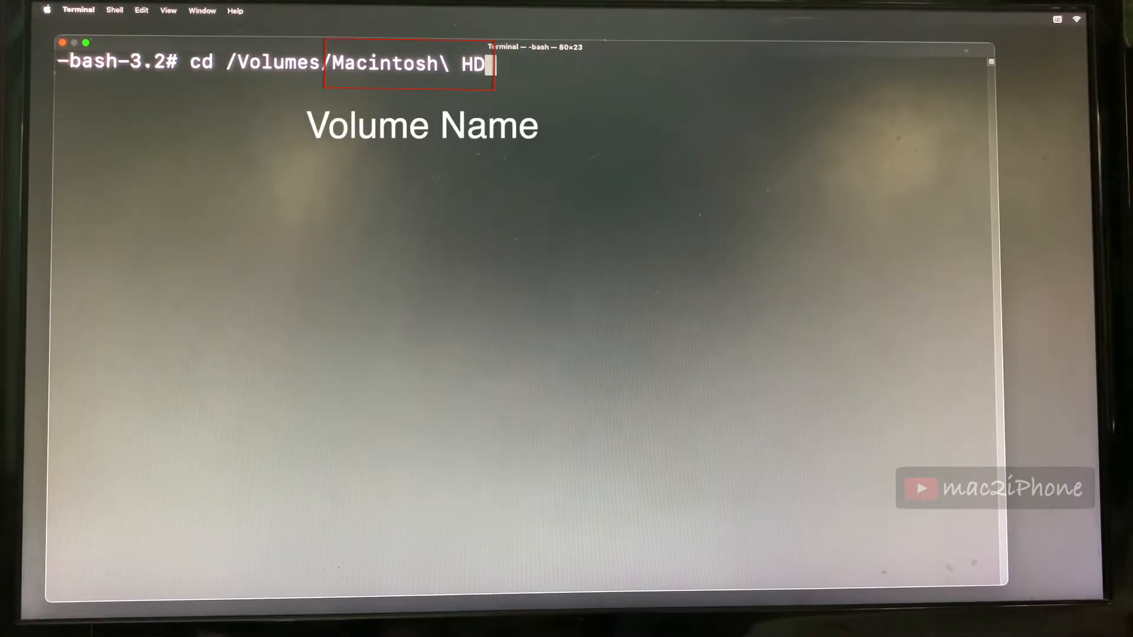
pyautogui.write('/var/db/')
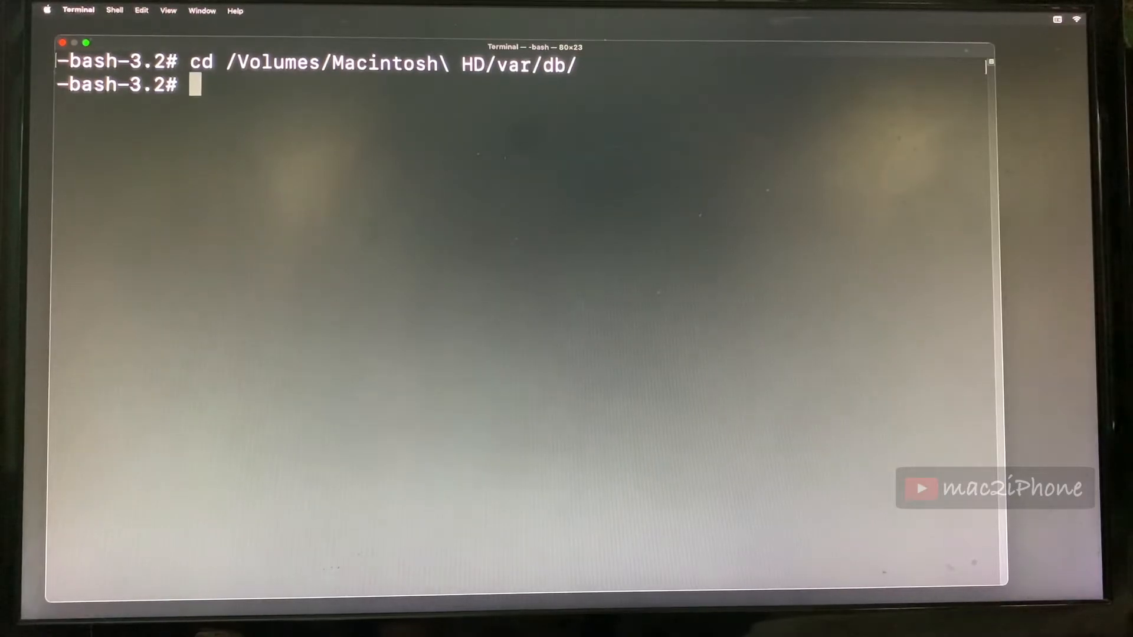
pyautogui.press('enter')
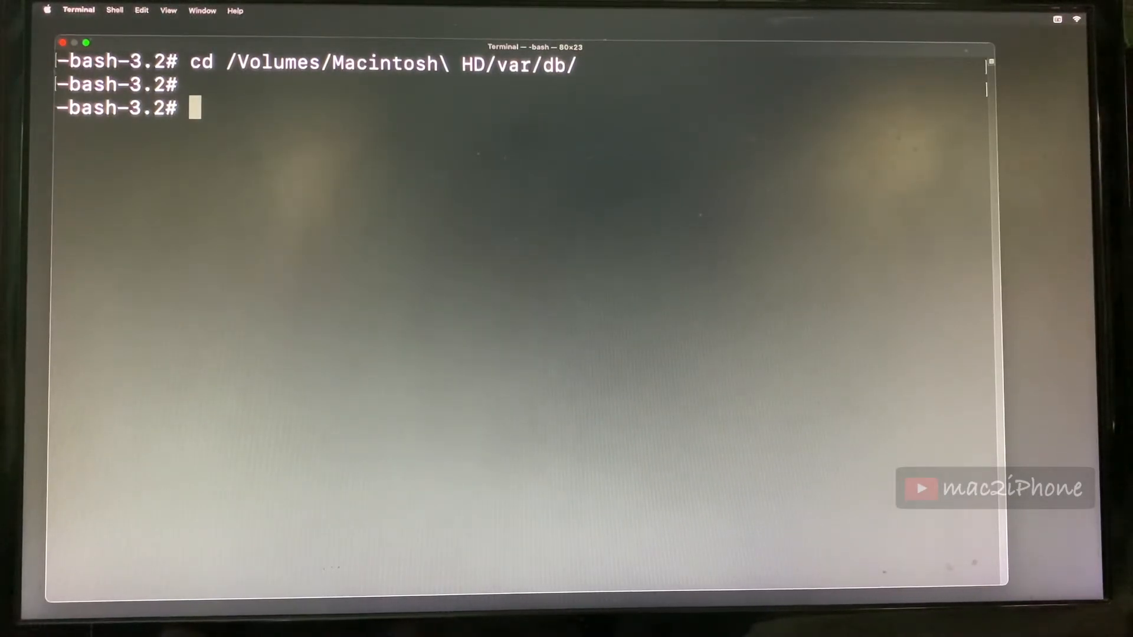
# Delete .AppleSetupDone with rm and restart the Mac into the setup welcome screen
pyautogui.write('r')
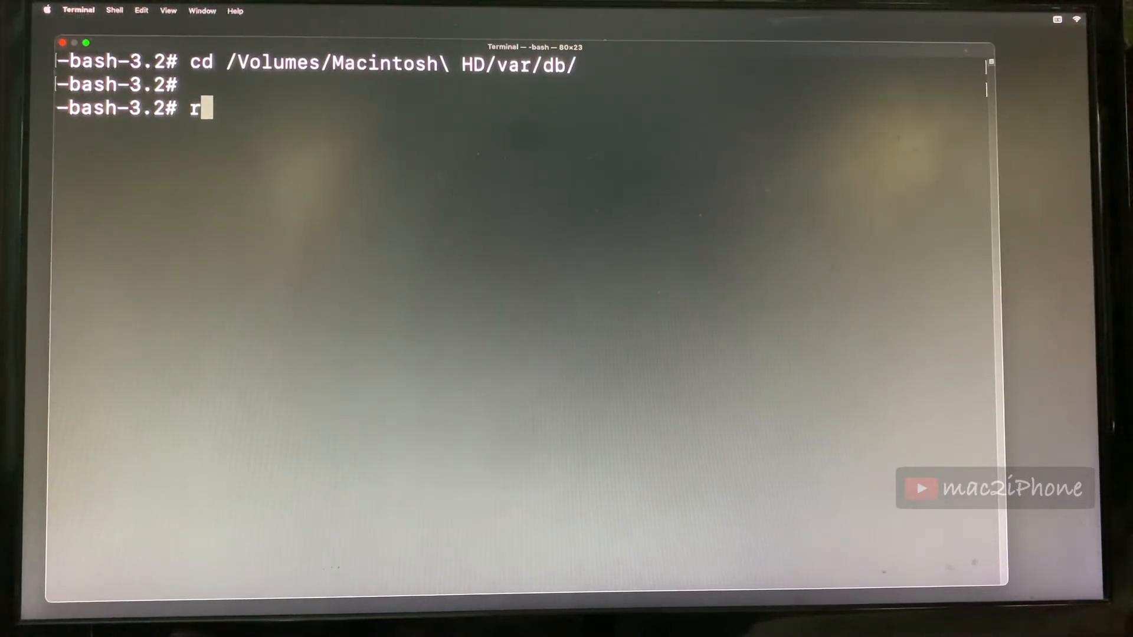
pyautogui.write('m .')
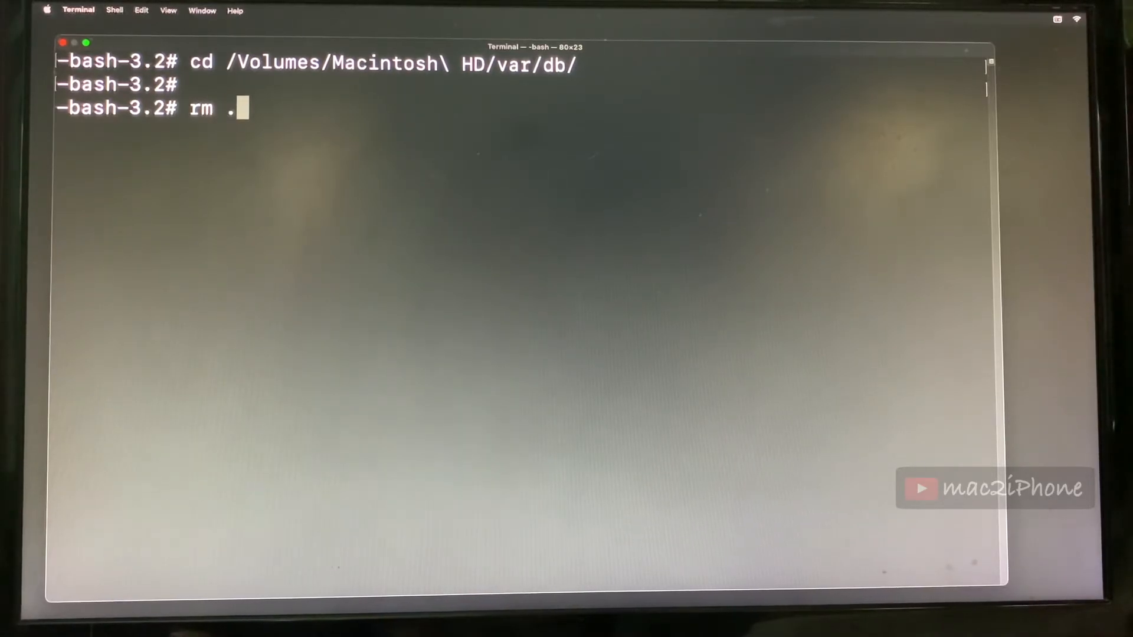
pyautogui.write('AppleSet')
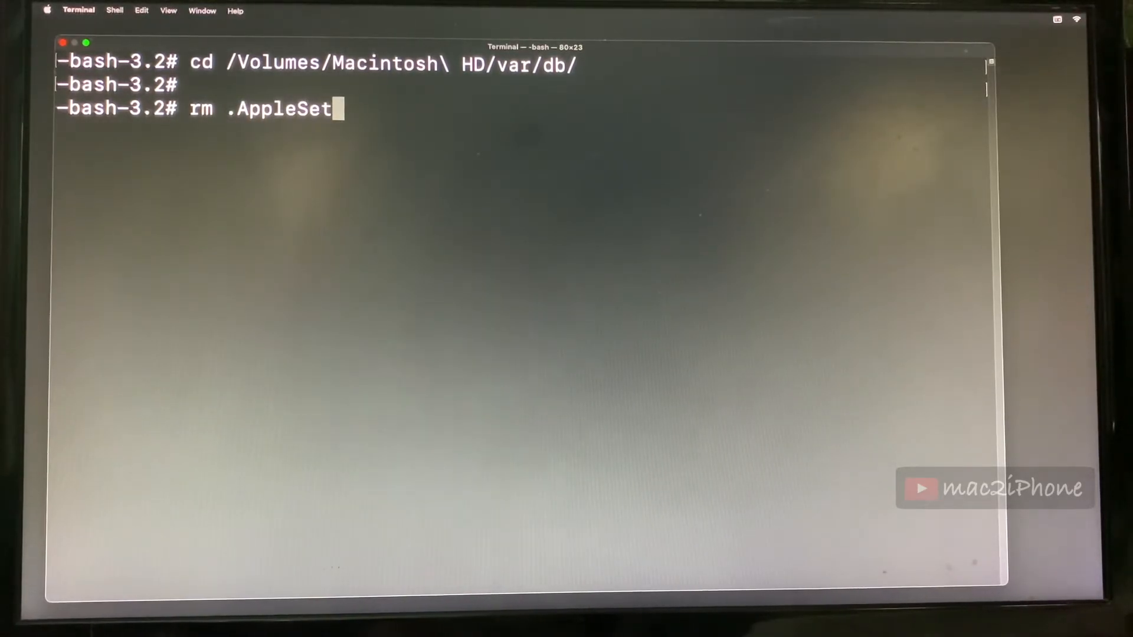
pyautogui.write('upDon')
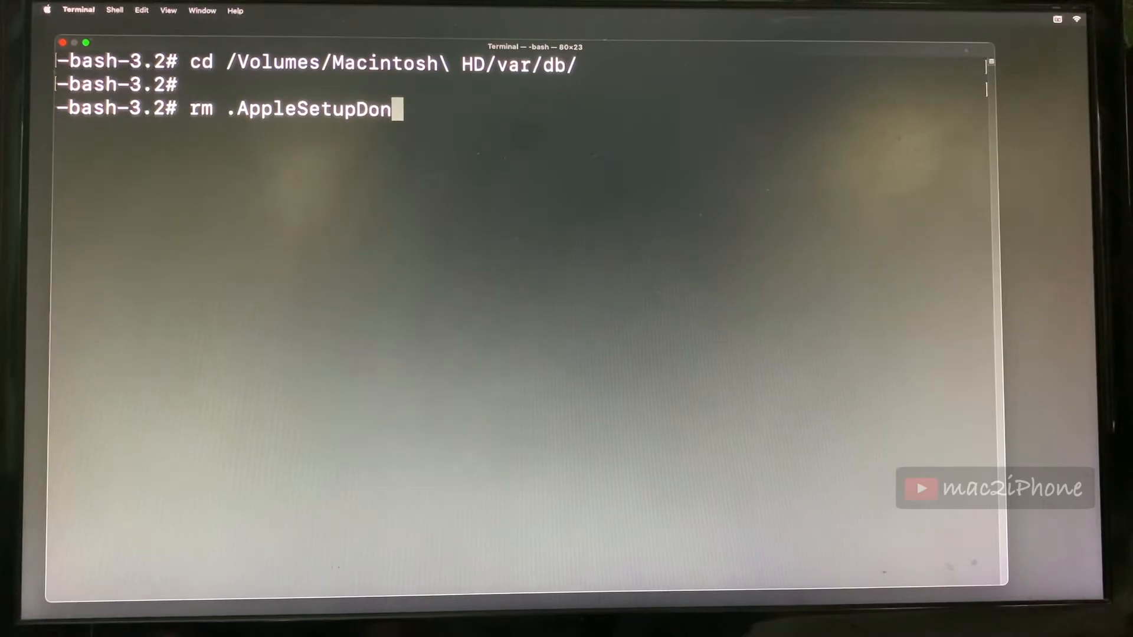
pyautogui.write('e')
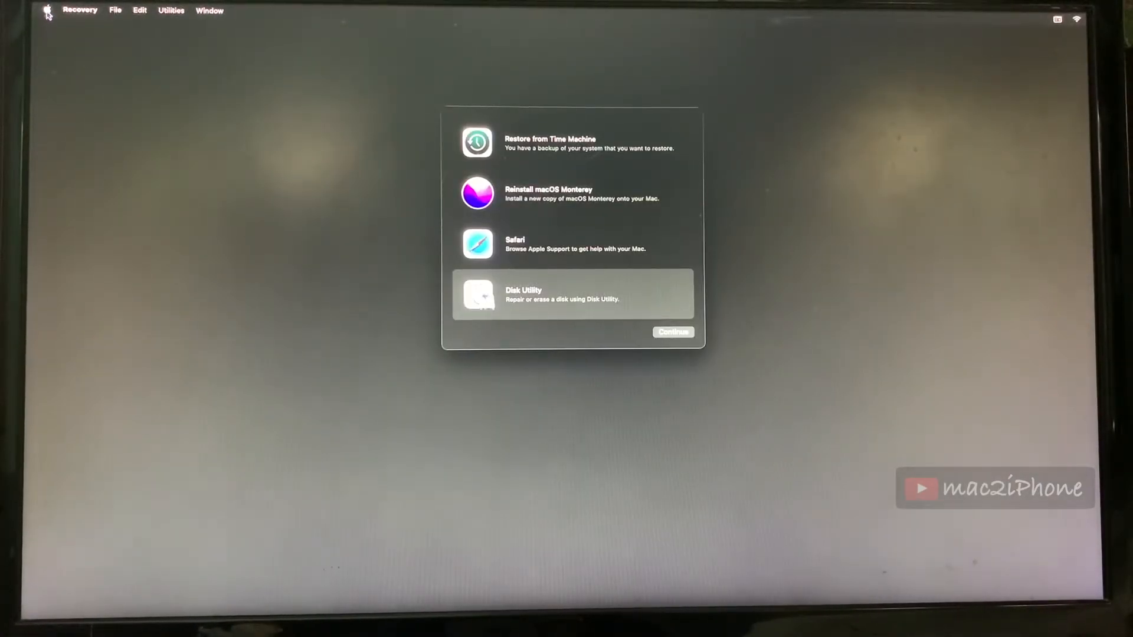
pyautogui.click(46, 11)
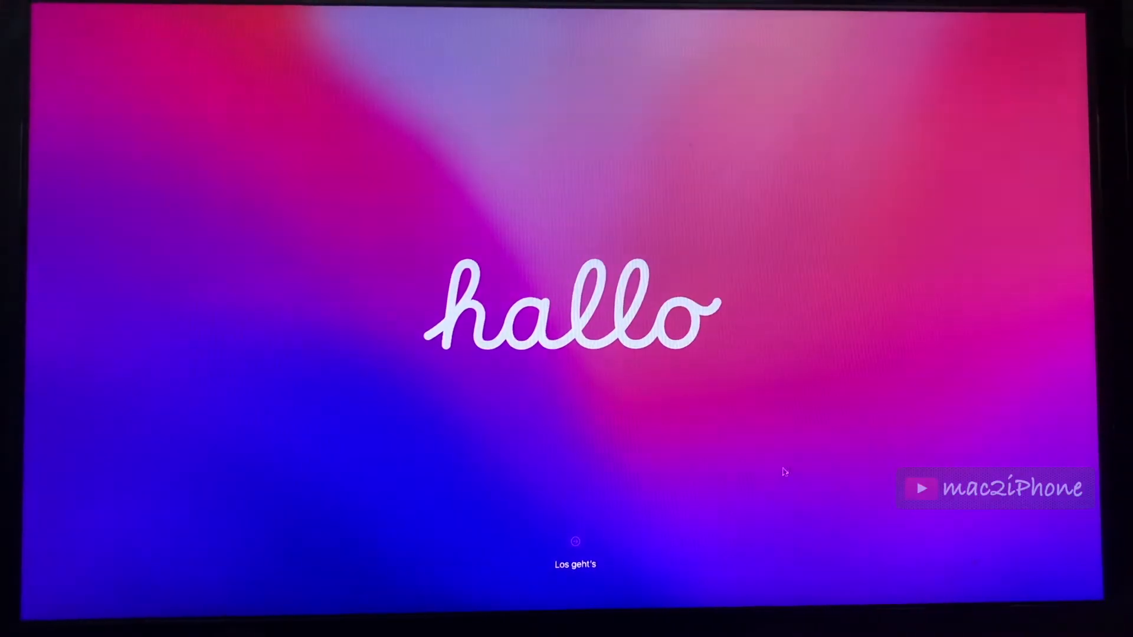
# Start setup, pick the country, and skip accessibility, internet connection and data migration
pyautogui.click(574, 549)
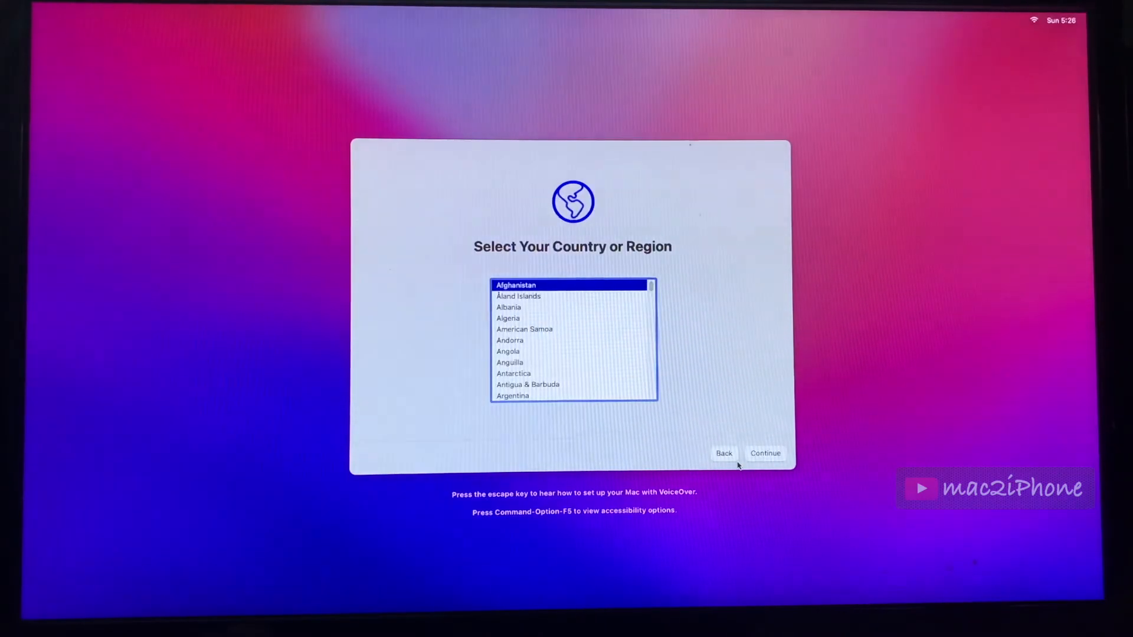
pyautogui.scroll(-3)
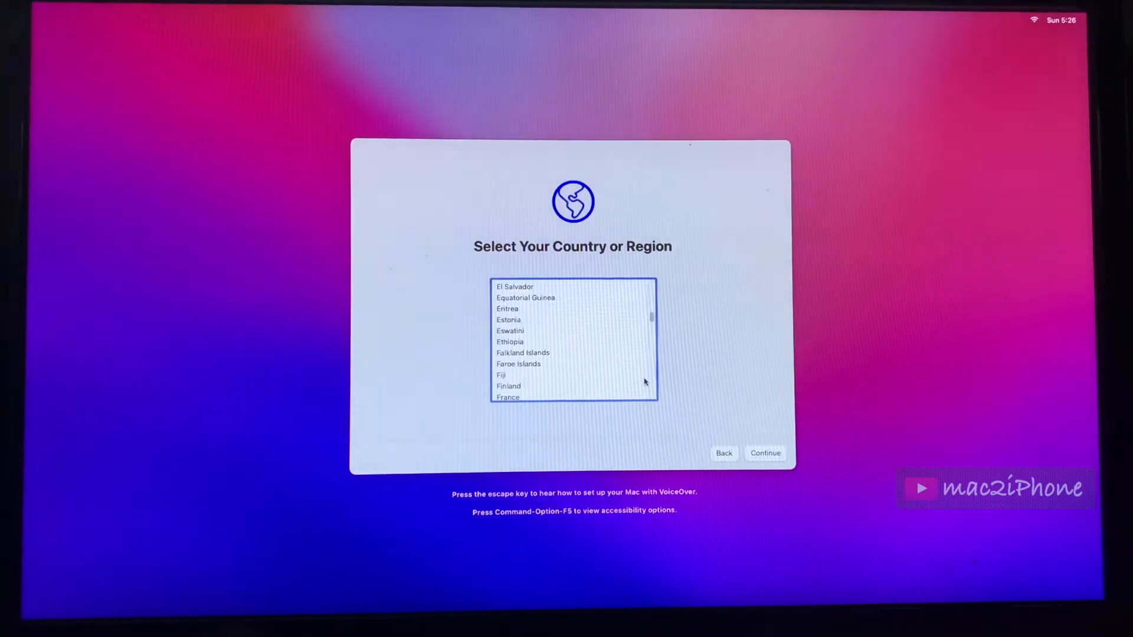
pyautogui.click(765, 453)
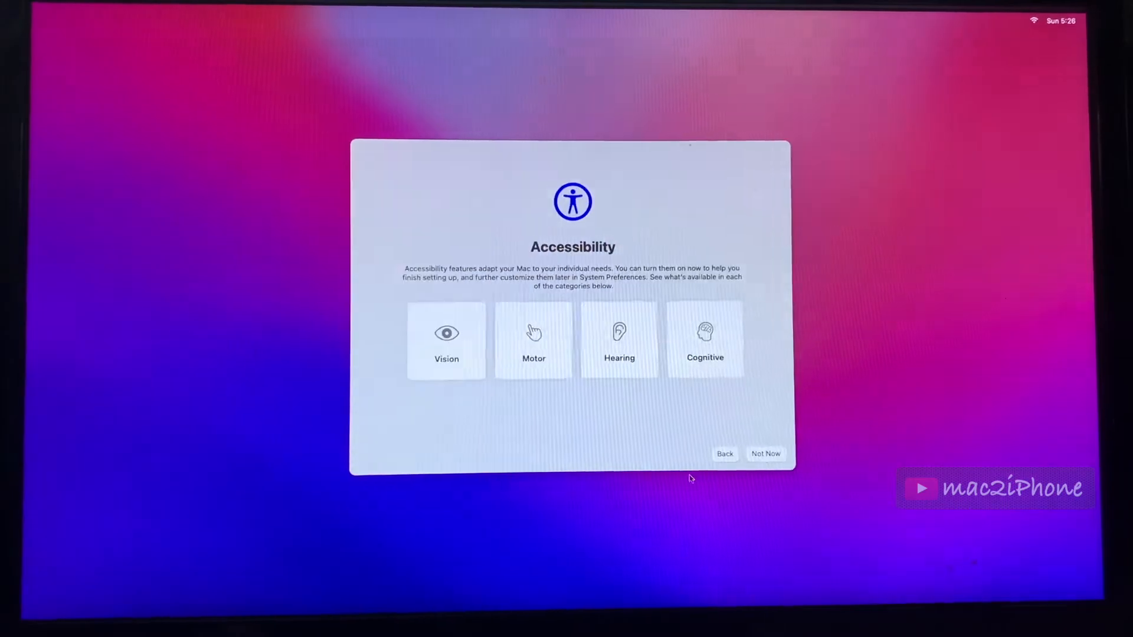
pyautogui.click(765, 453)
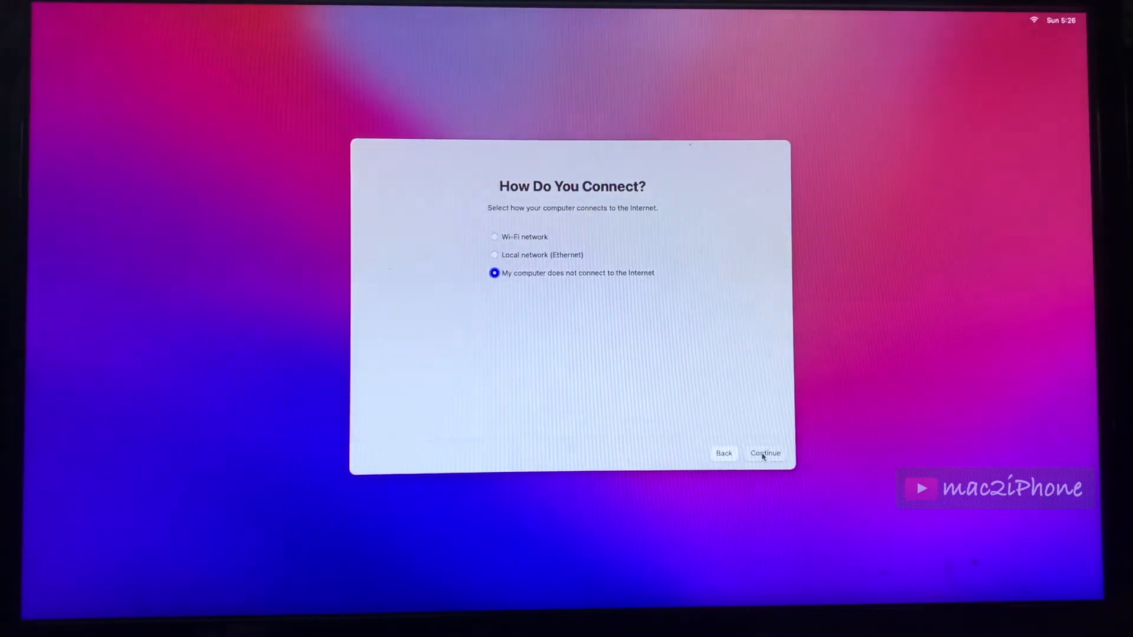
pyautogui.click(765, 453)
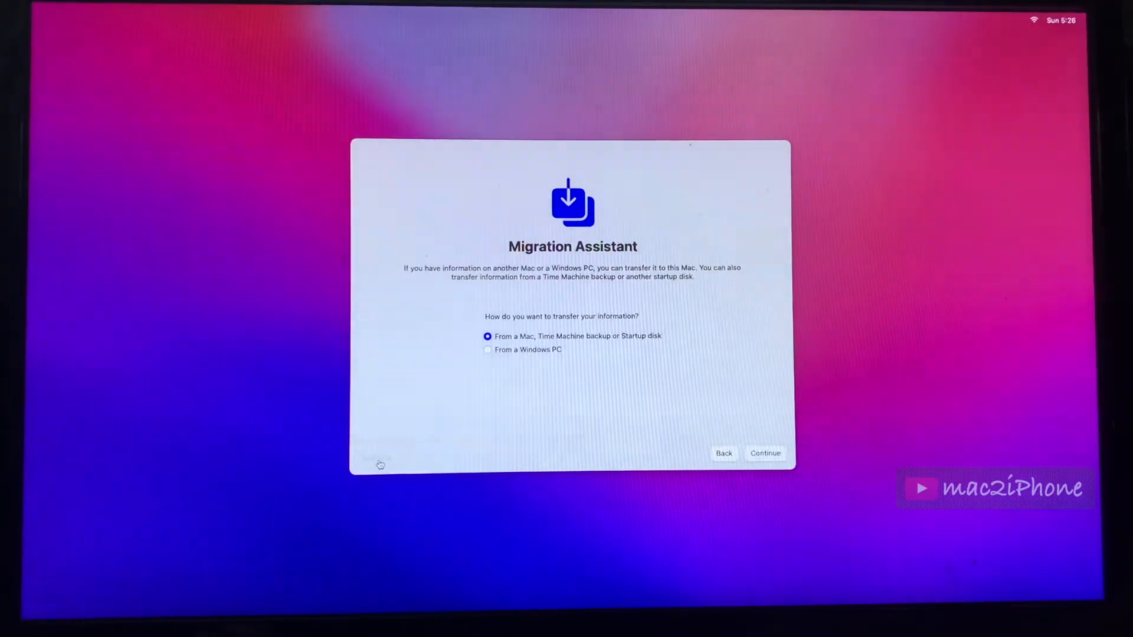
pyautogui.click(765, 453)
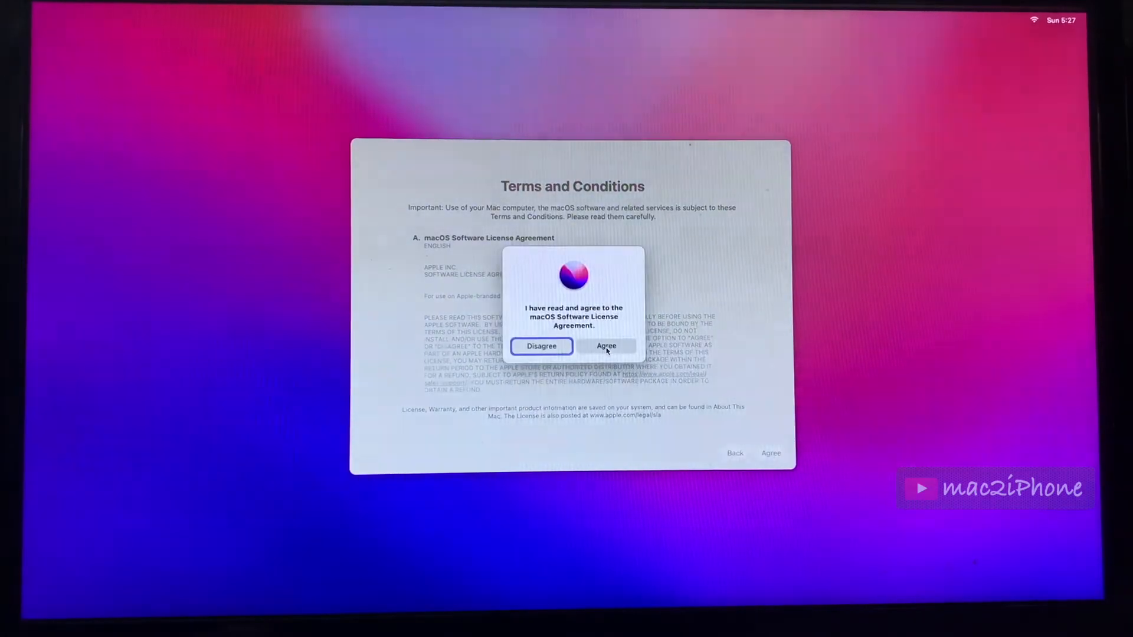
# Agree to the license, create the new computer account, and skip Location Services and Siri sharing
pyautogui.click(607, 346)
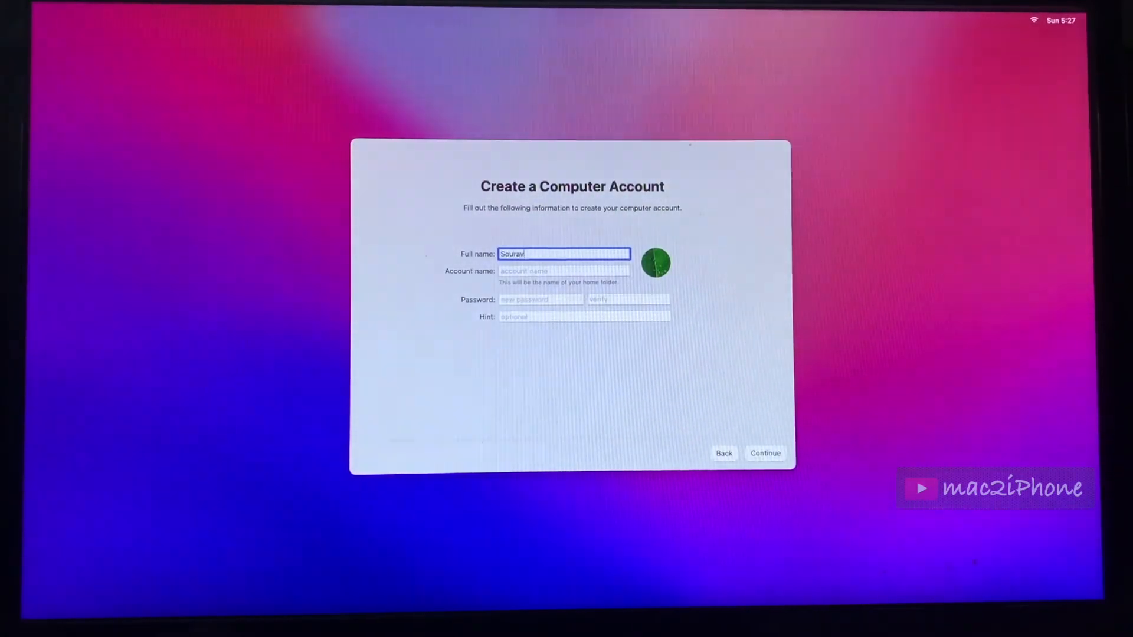
pyautogui.click(764, 453)
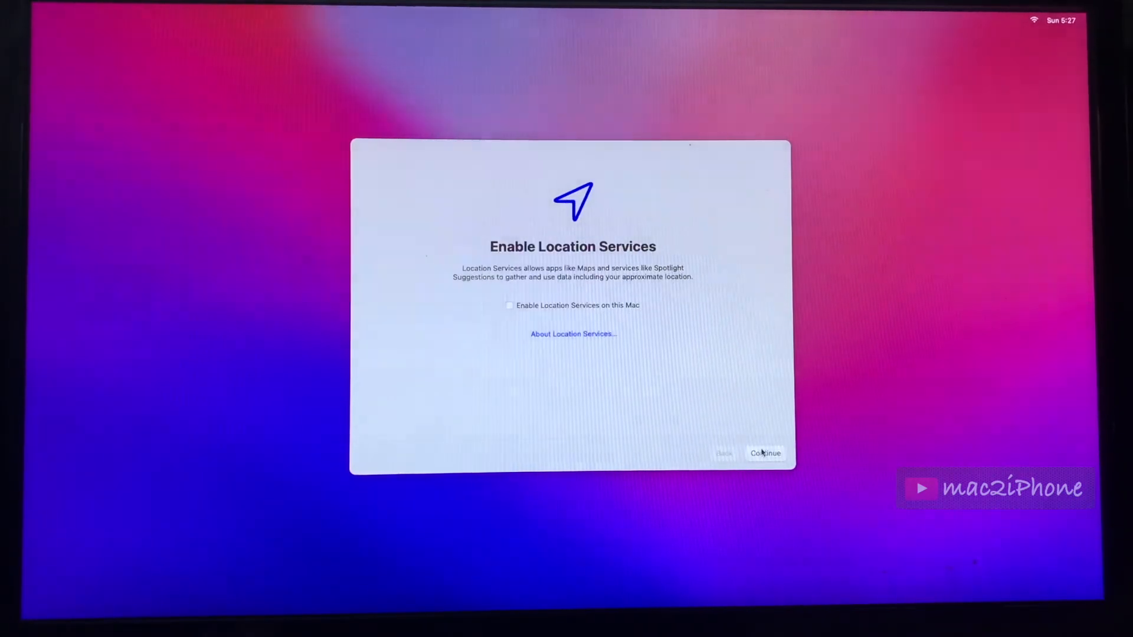
pyautogui.click(765, 454)
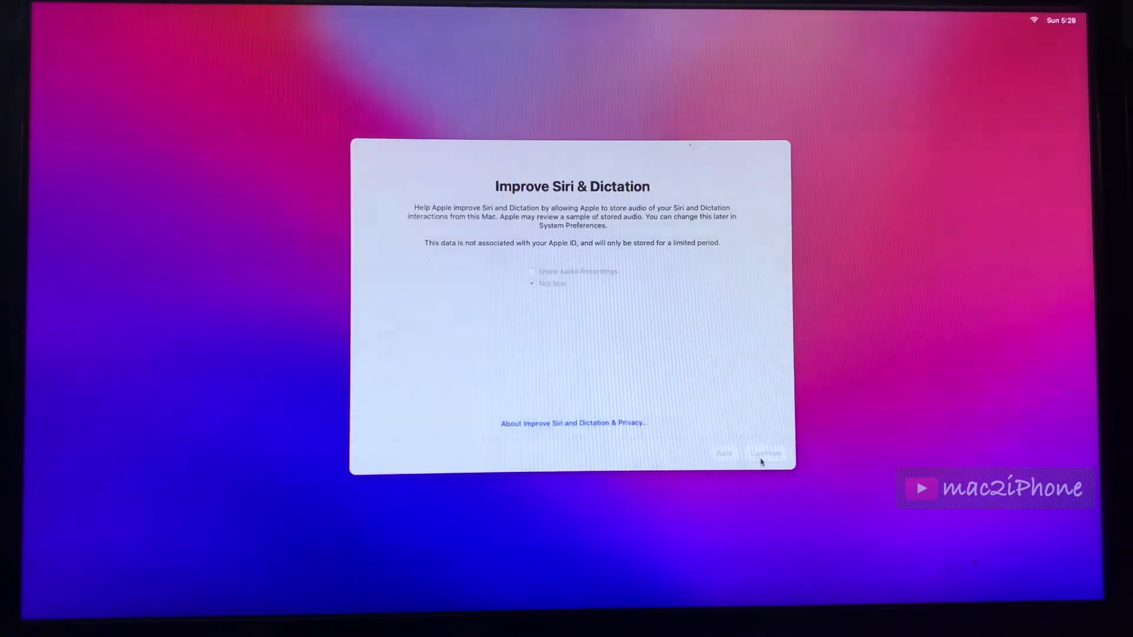
pyautogui.click(765, 453)
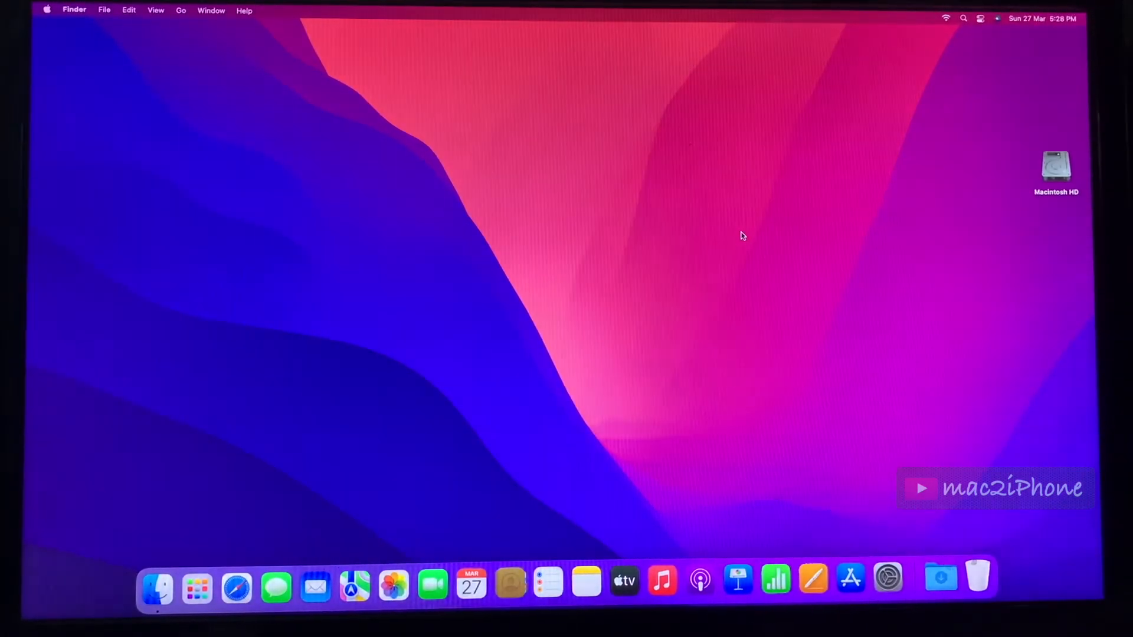
pyautogui.moveTo(841, 489)
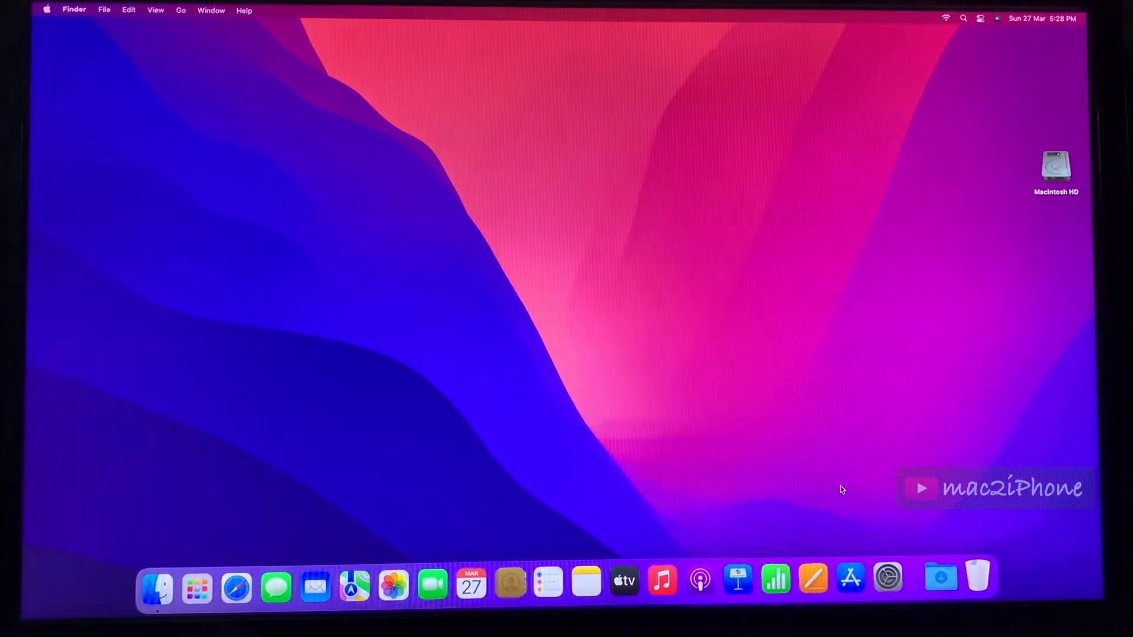
# Unlock Users & Groups in System Preferences with the new admin's password
pyautogui.click(888, 579)
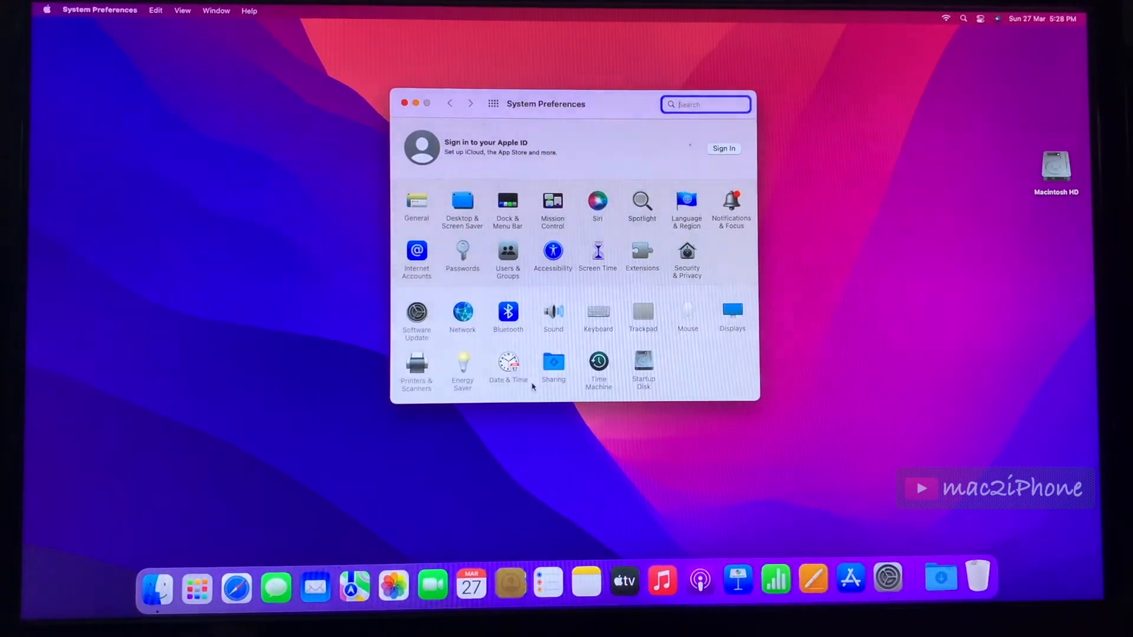
pyautogui.click(507, 256)
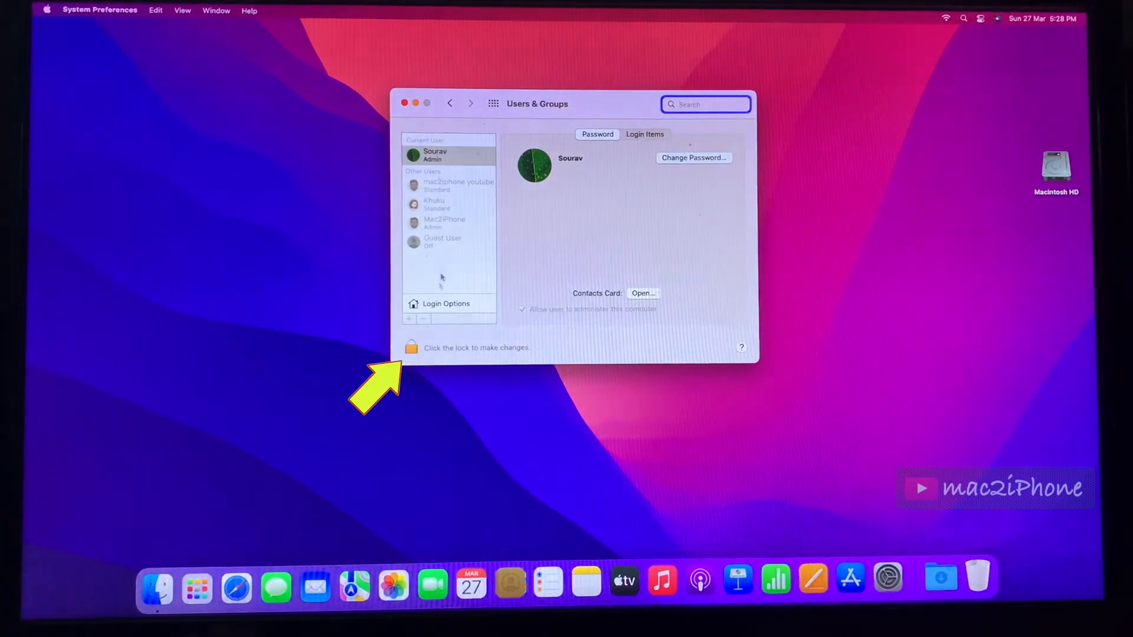
pyautogui.click(411, 347)
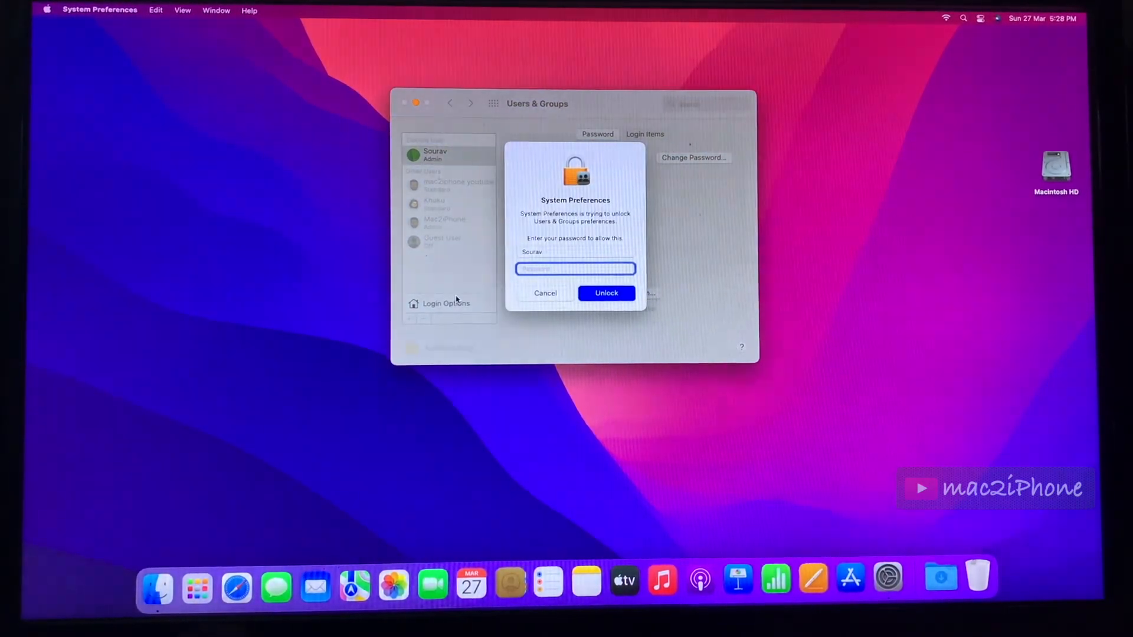
pyautogui.write('••')
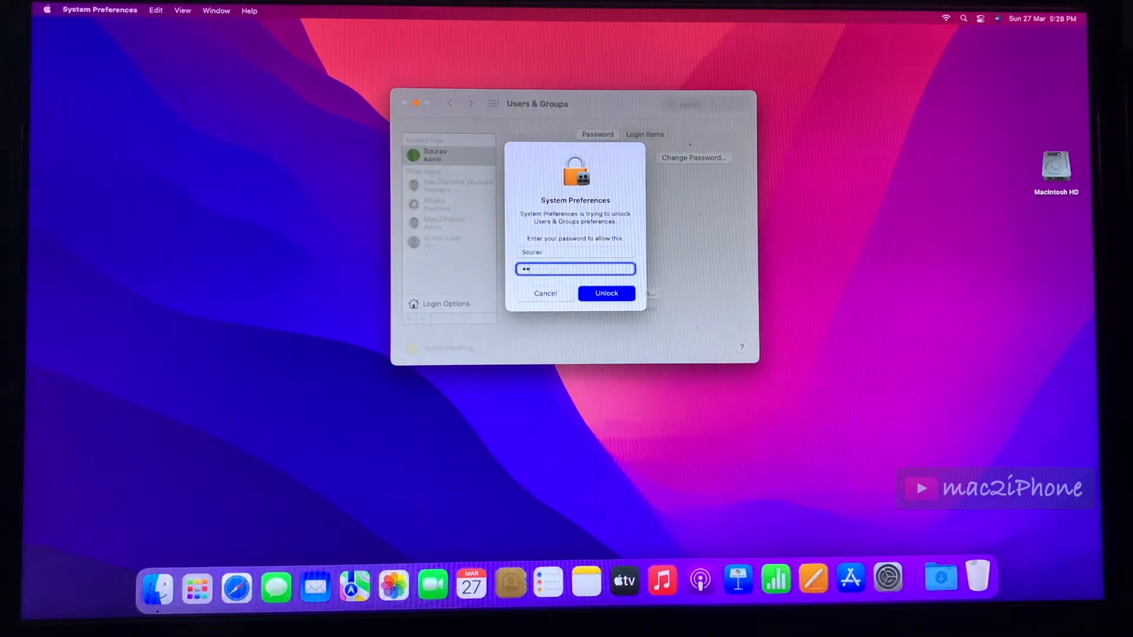
pyautogui.write('••')
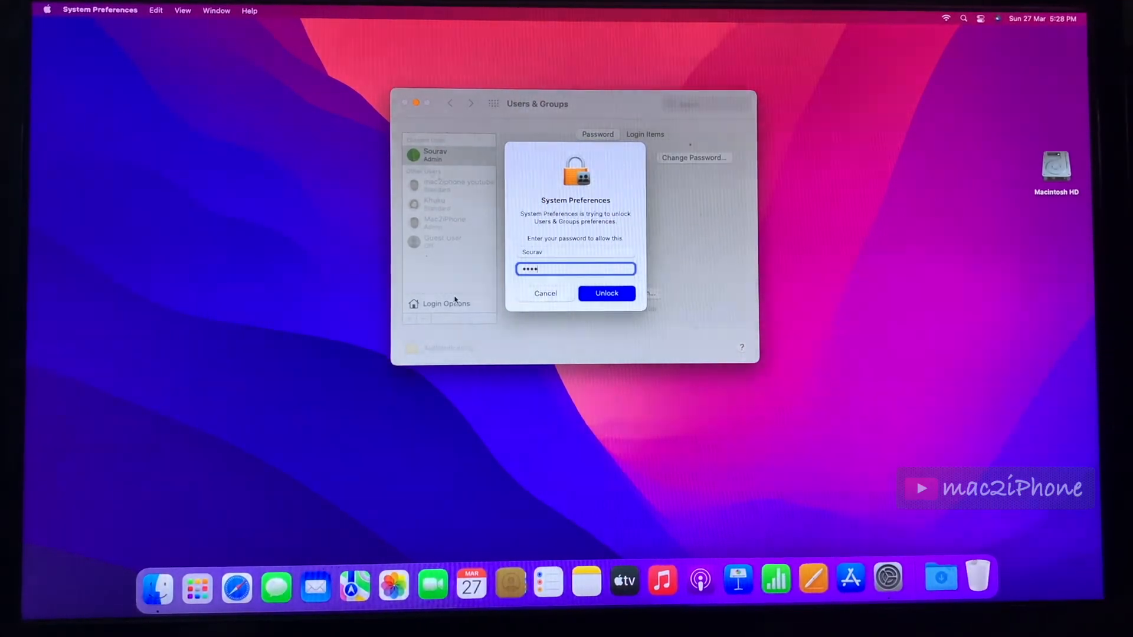
pyautogui.click(606, 293)
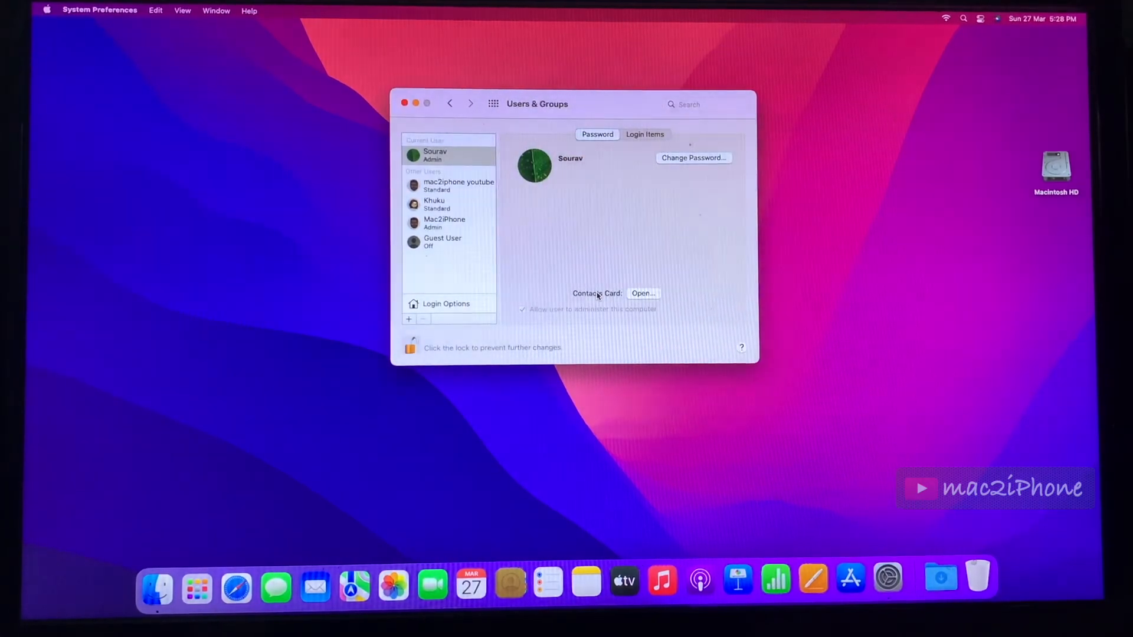
pyautogui.click(435, 204)
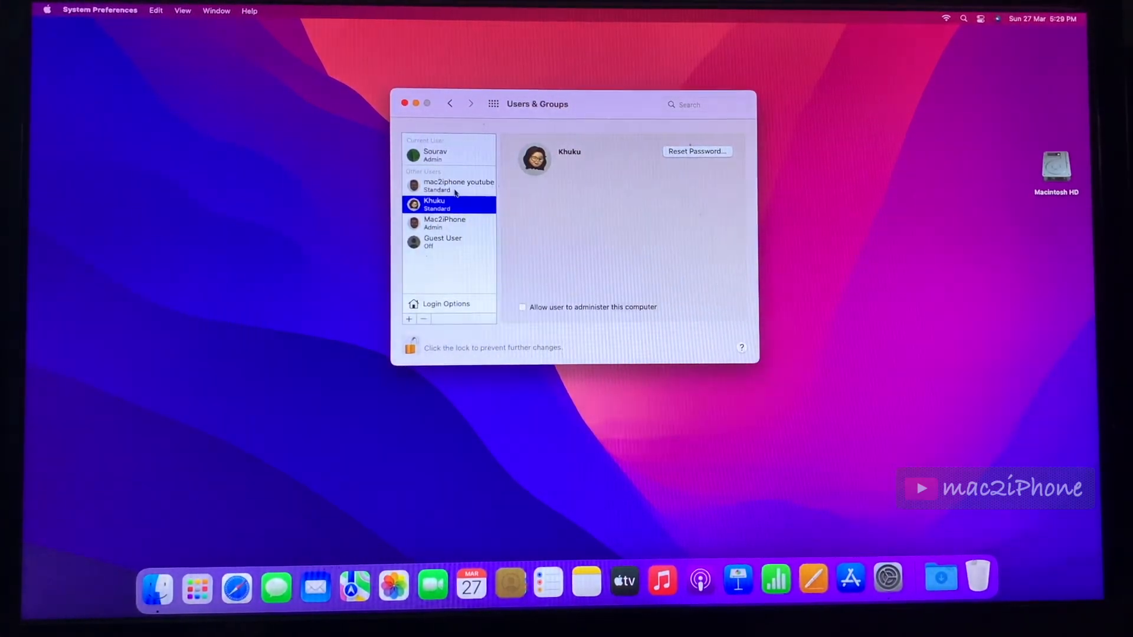
pyautogui.click(459, 186)
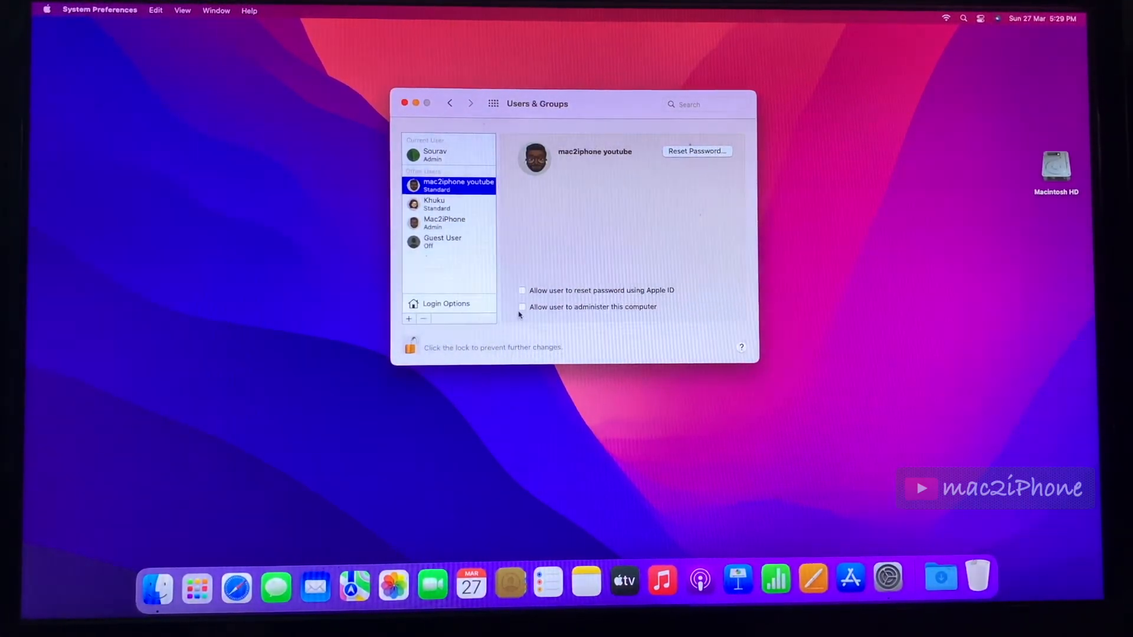
pyautogui.click(523, 307)
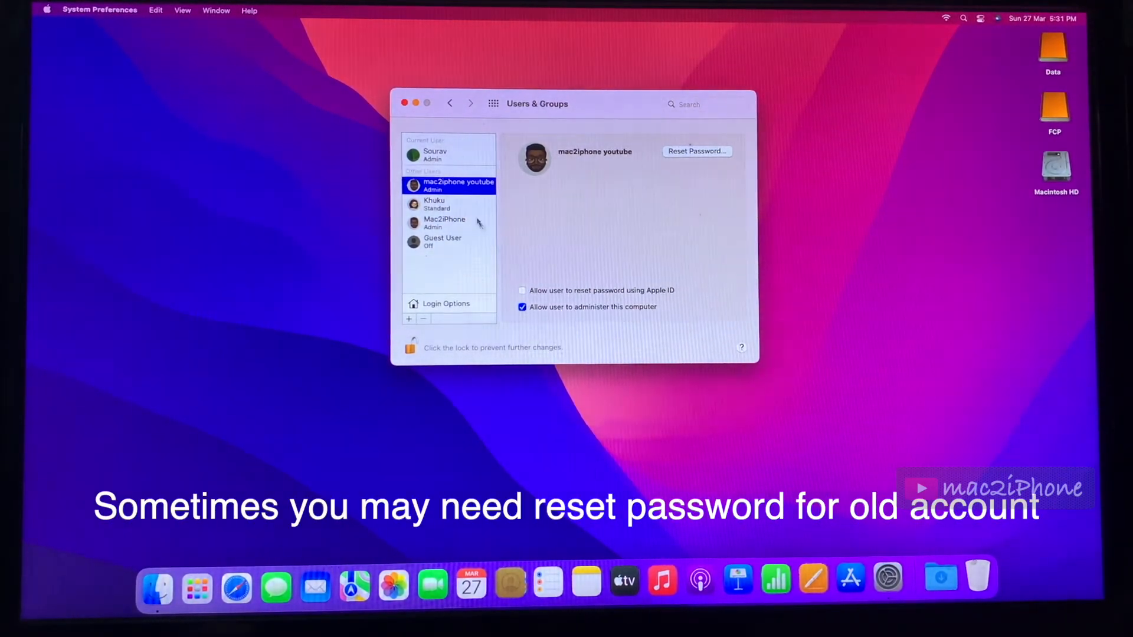
pyautogui.click(697, 151)
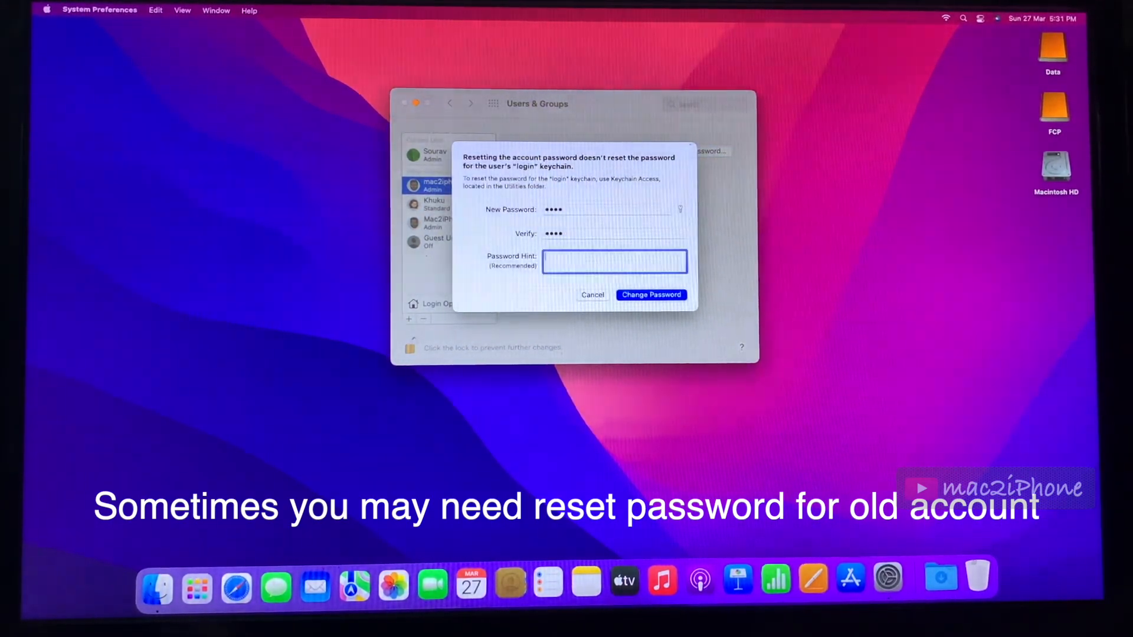
pyautogui.write('124')
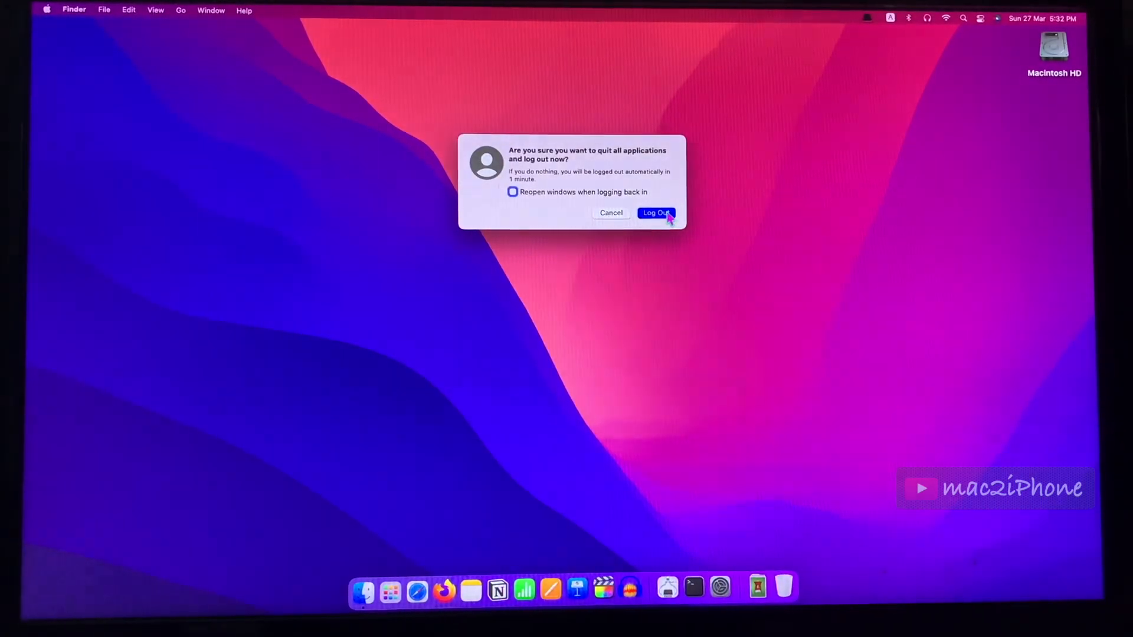
# Log out, sign in as the old account, and view Users & Groups showing it as admin
pyautogui.click(656, 212)
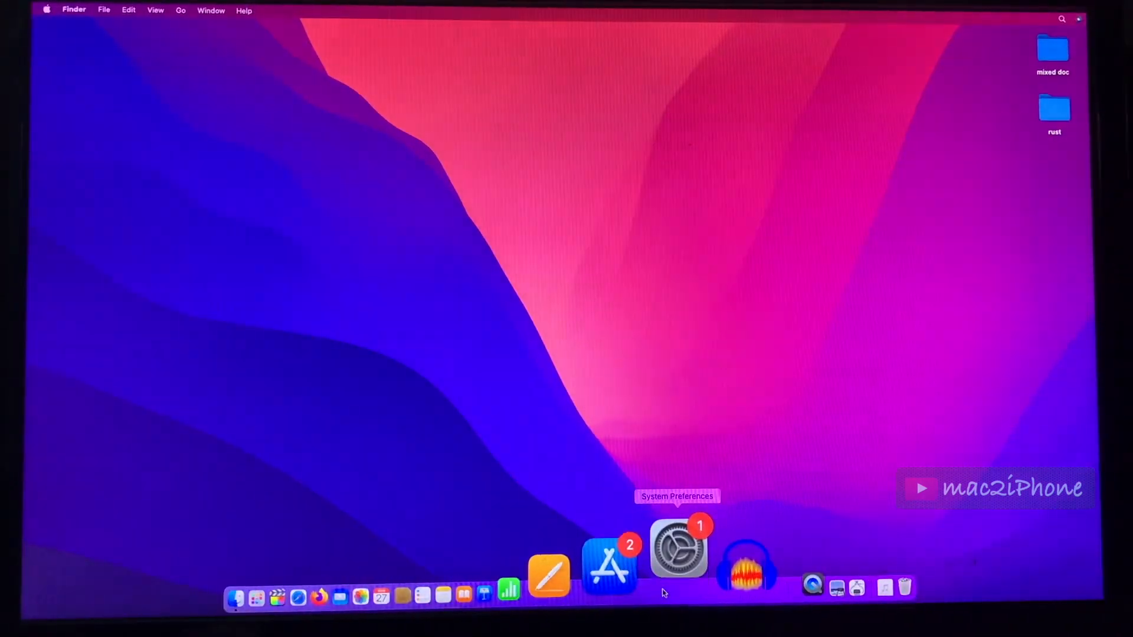
pyautogui.click(678, 548)
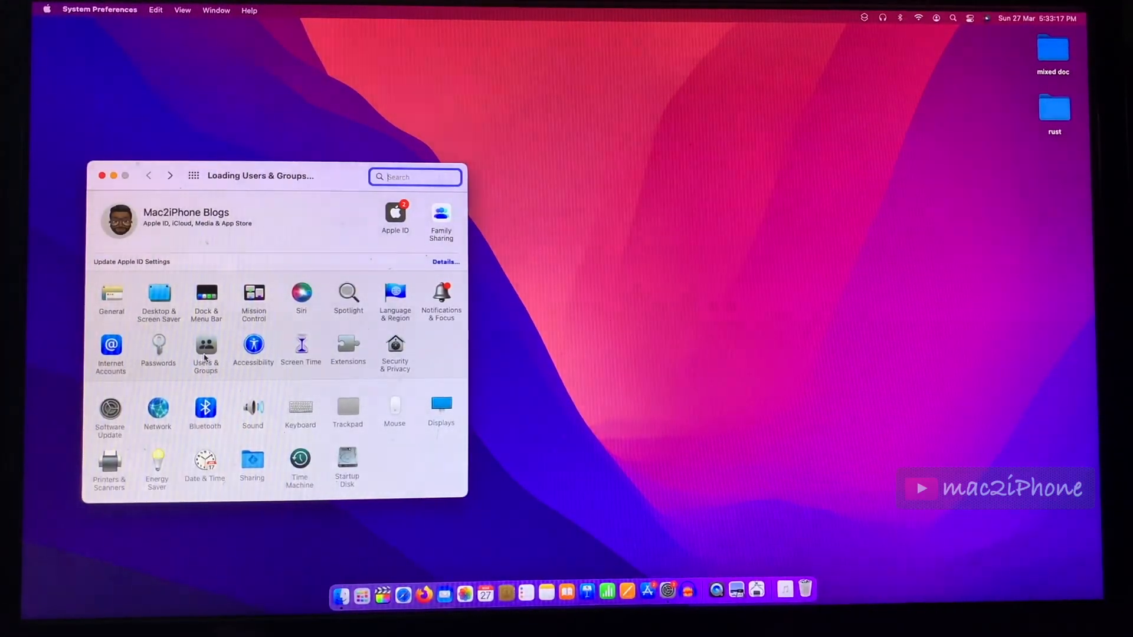
pyautogui.click(205, 350)
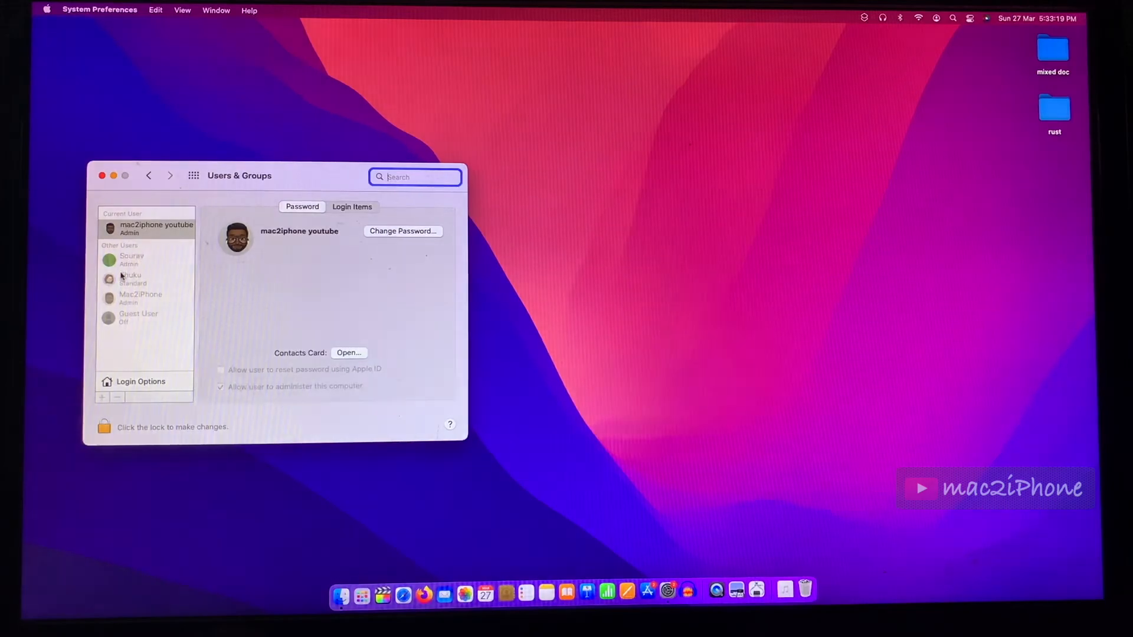